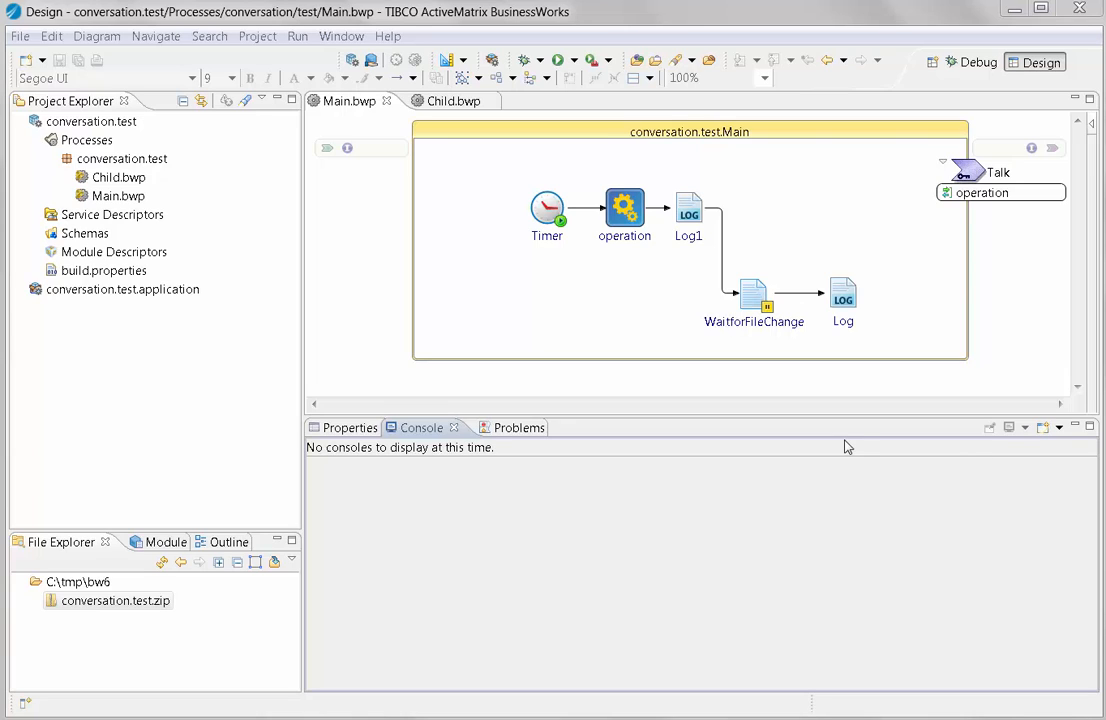
{"action": "mouse_move", "coordinate": [844, 444]}
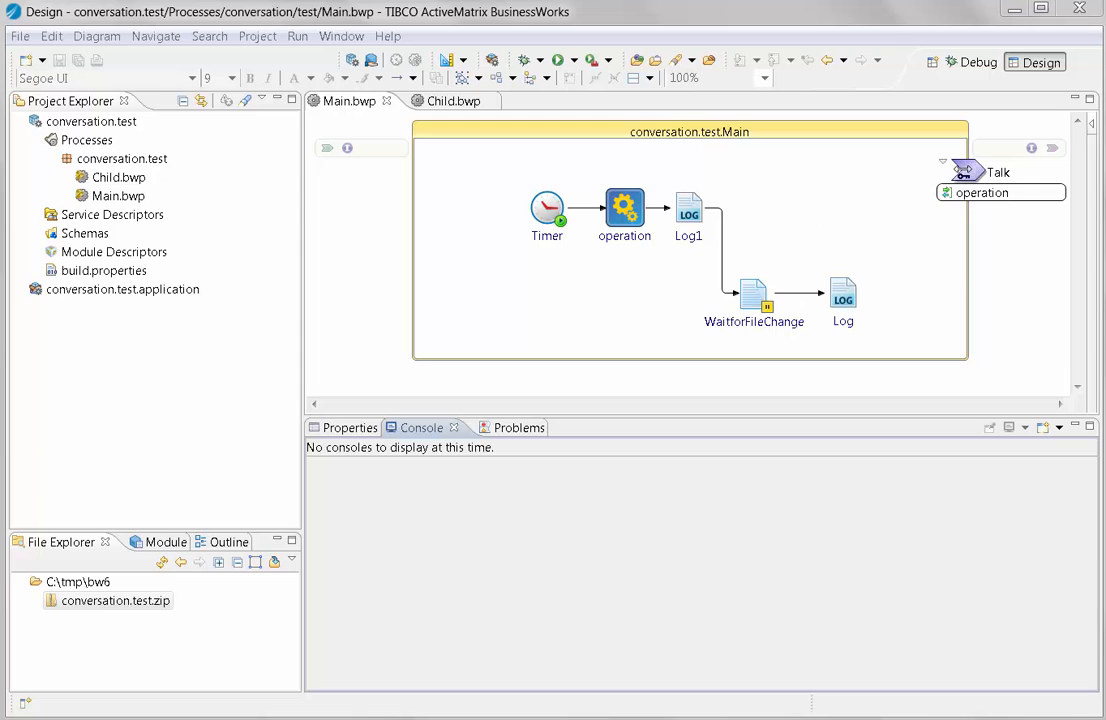
{"action": "mouse_move", "coordinate": [766, 308]}
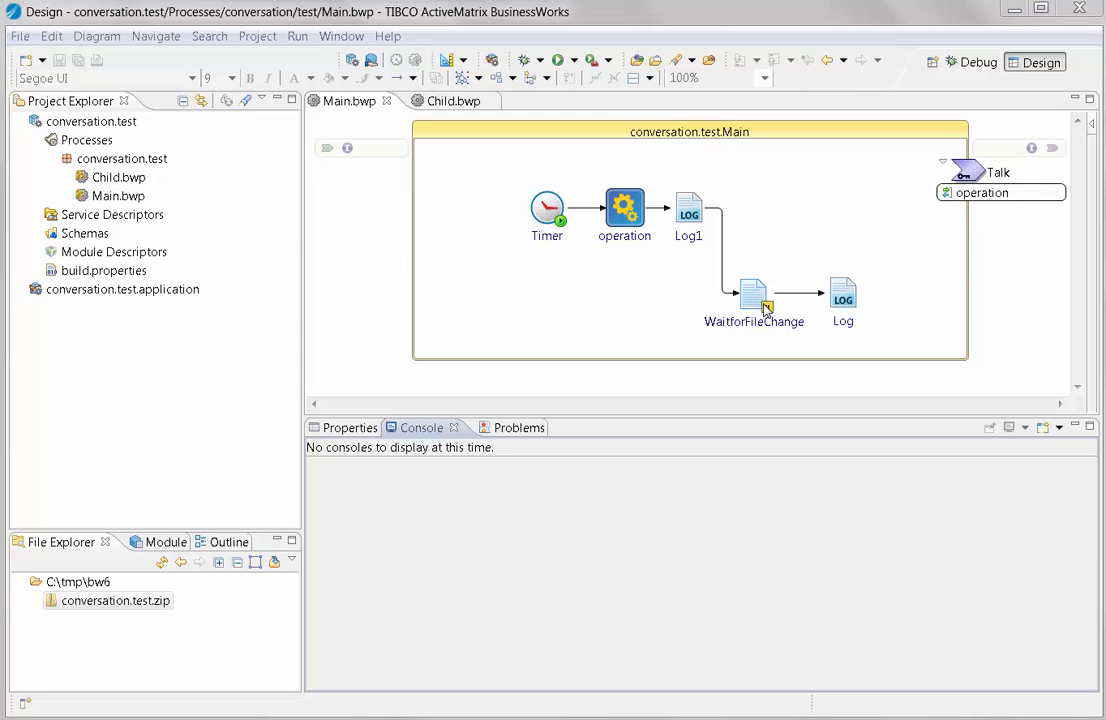
{"action": "mouse_move", "coordinate": [756, 300]}
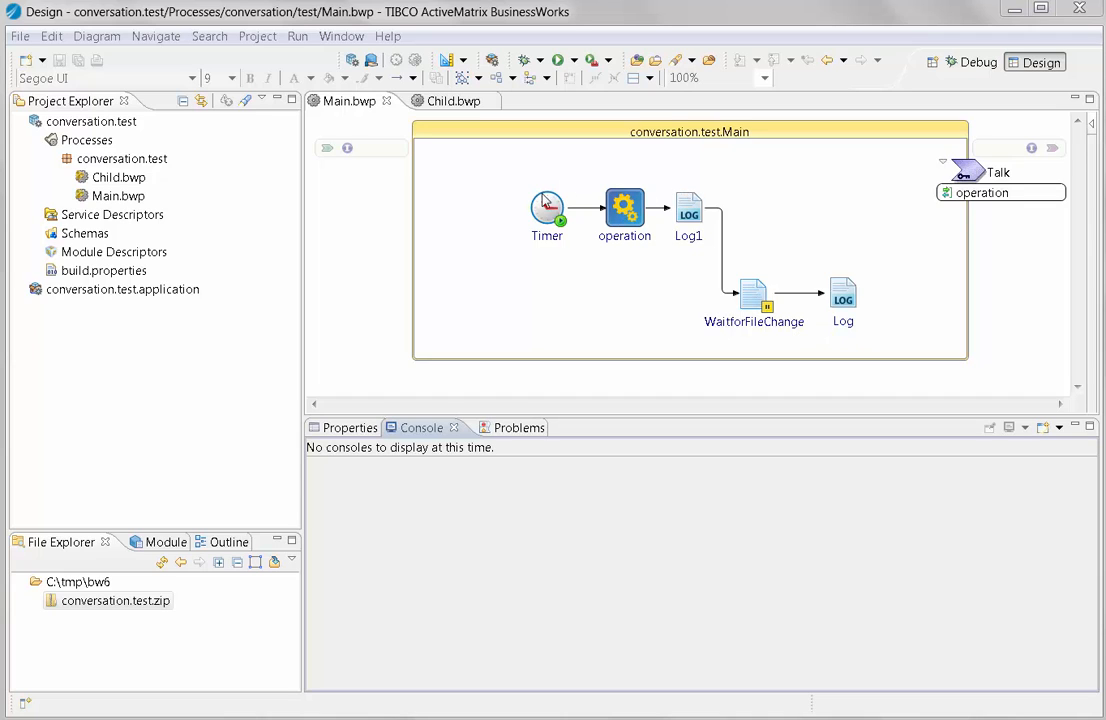
Show the Main process Timer's General settings: 2-second interval, not run once, never ending
{"action": "left_click", "coordinate": [548, 206]}
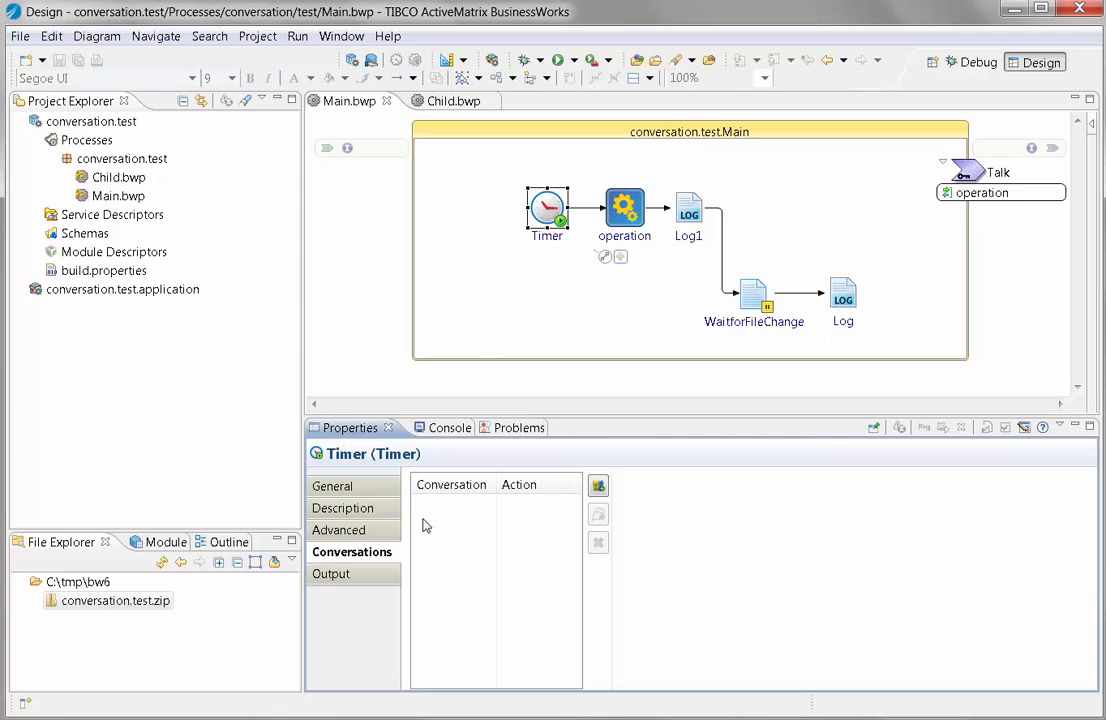
{"action": "left_click", "coordinate": [332, 486]}
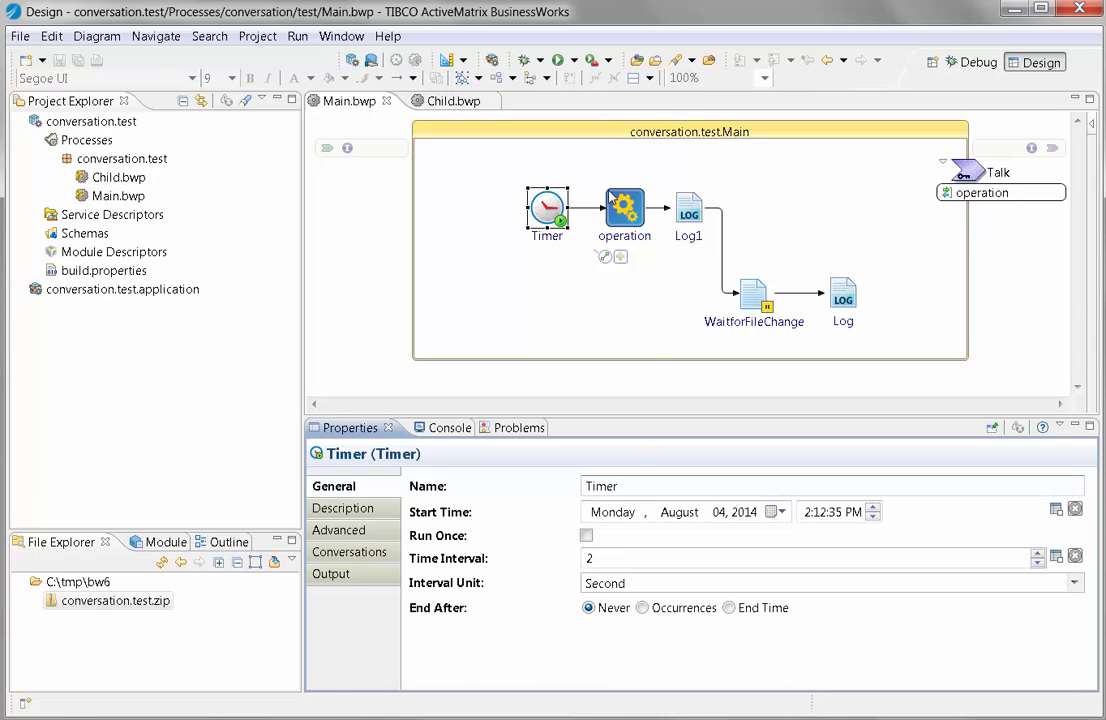
Switch to Child.bwp and inspect the operationOut reply mapping with $_processContext JobId expanded
{"action": "left_click", "coordinate": [452, 100]}
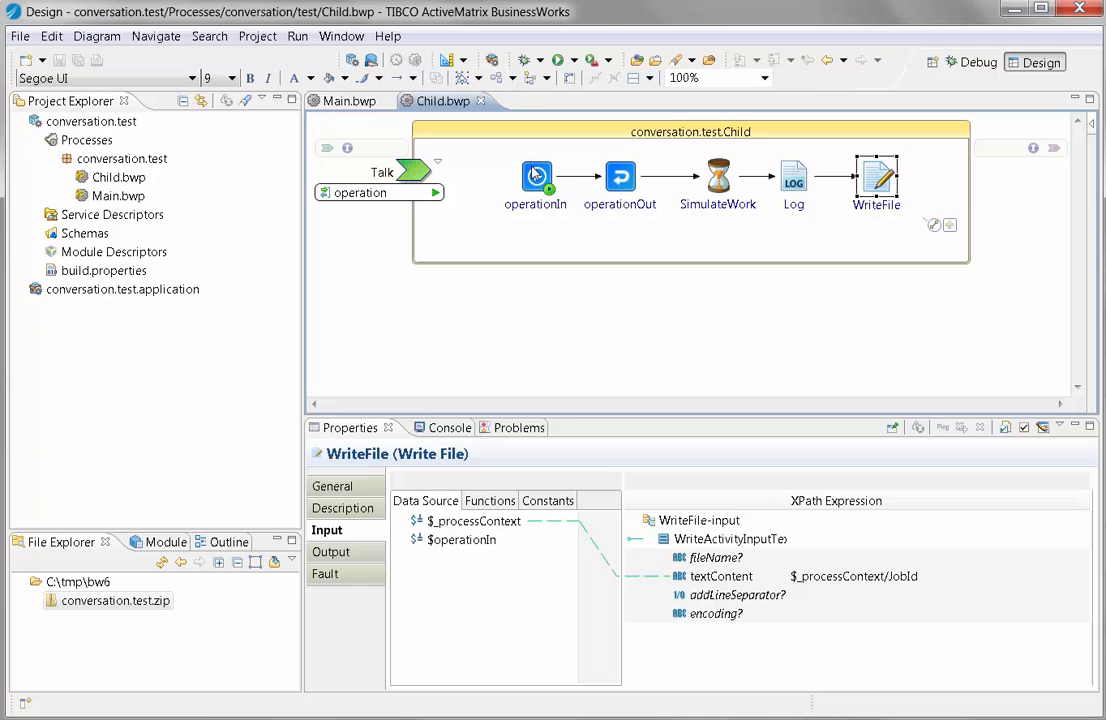
{"action": "left_click", "coordinate": [620, 176]}
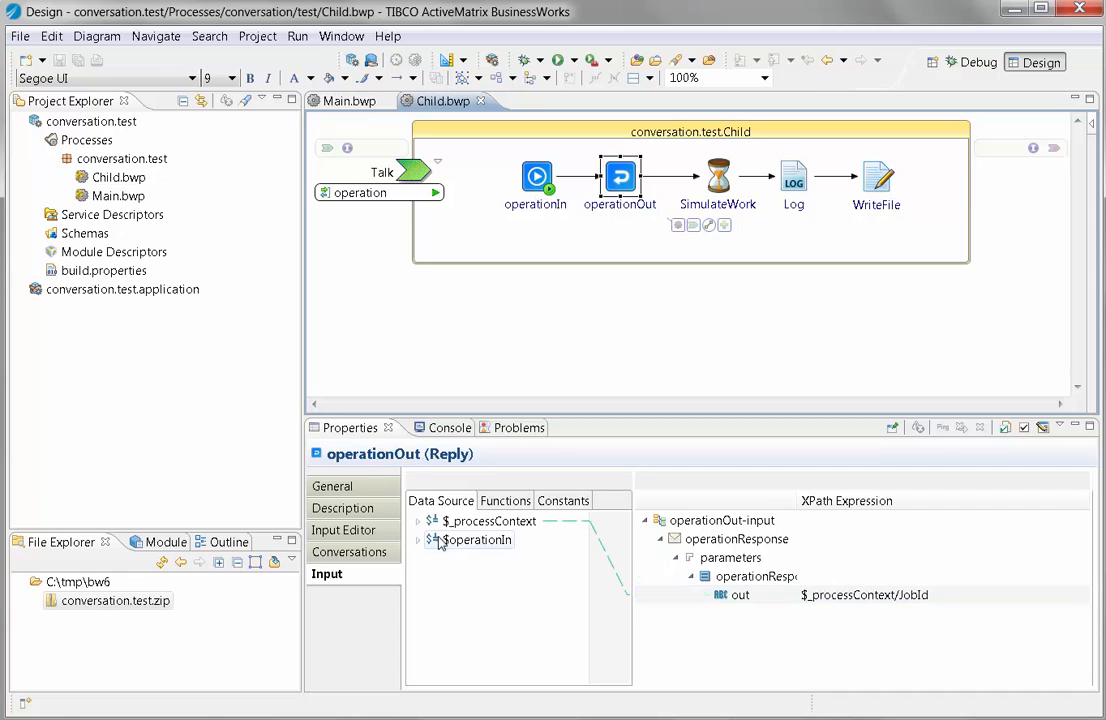
{"action": "left_click", "coordinate": [418, 520]}
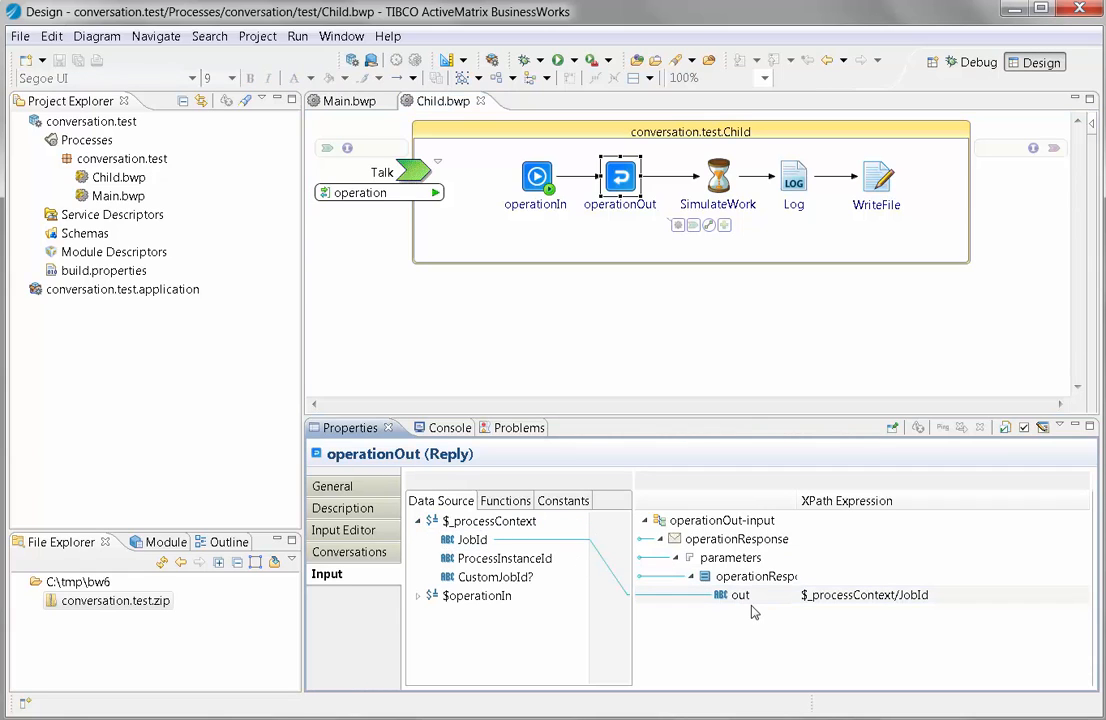
{"action": "mouse_move", "coordinate": [882, 608]}
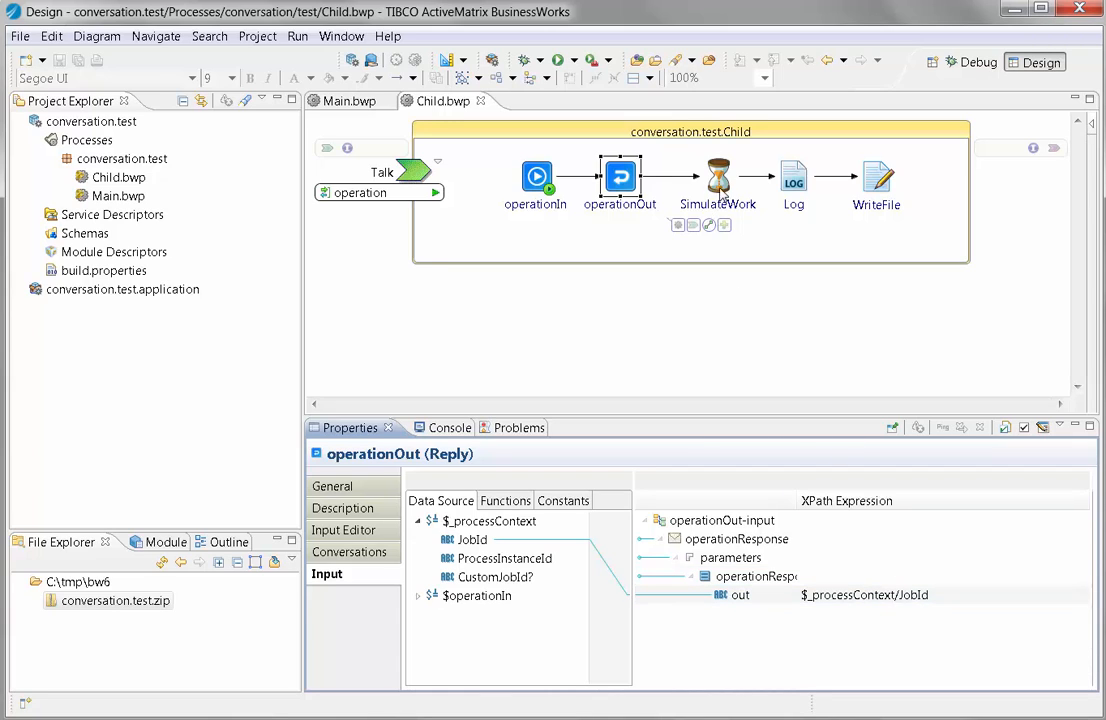
Review SimulateWork's random sleep, the Log READY message, and WriteFile's JobId-based input mapping
{"action": "left_click", "coordinate": [716, 176]}
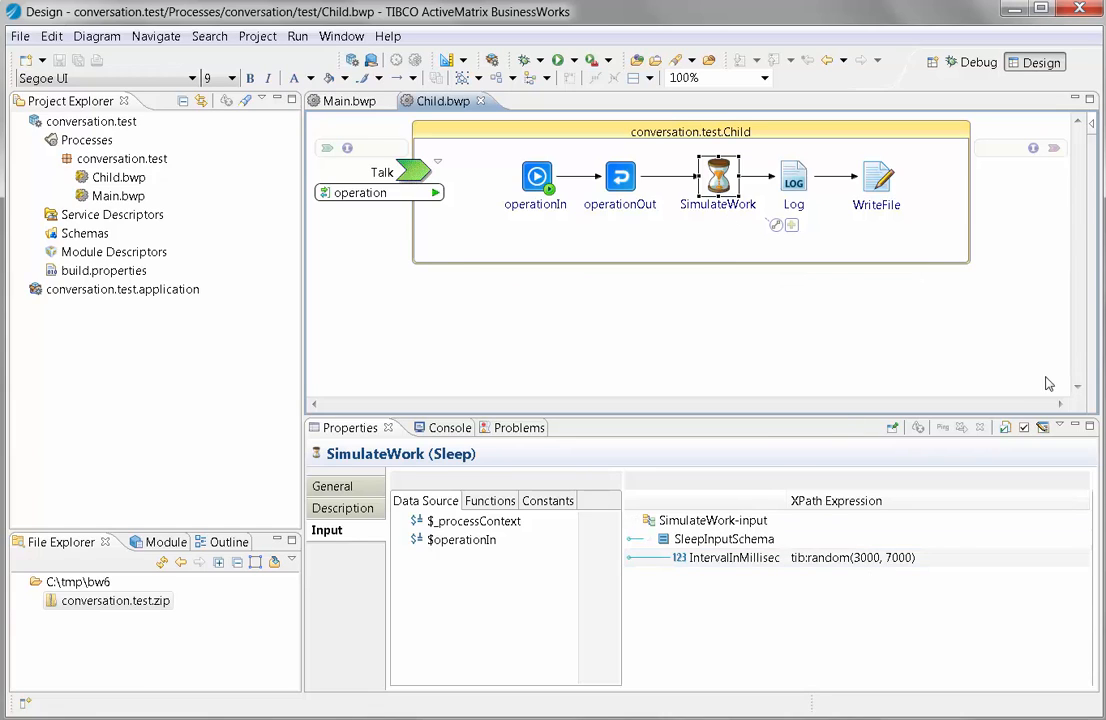
{"action": "mouse_move", "coordinate": [744, 218]}
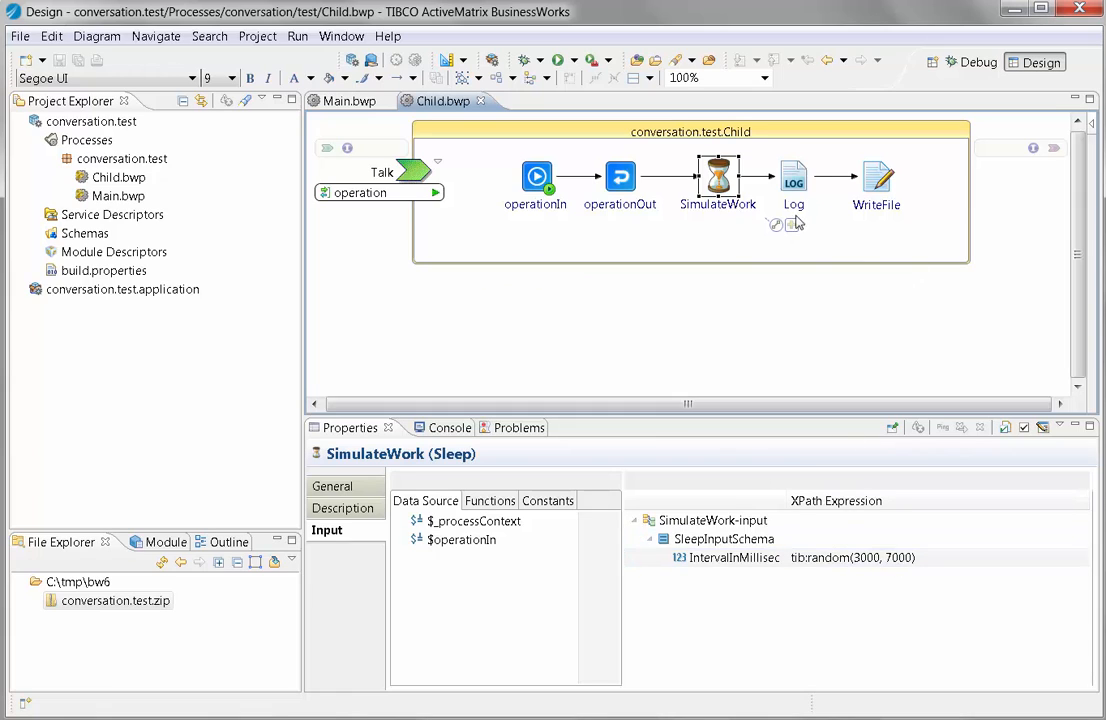
{"action": "left_click", "coordinate": [792, 178]}
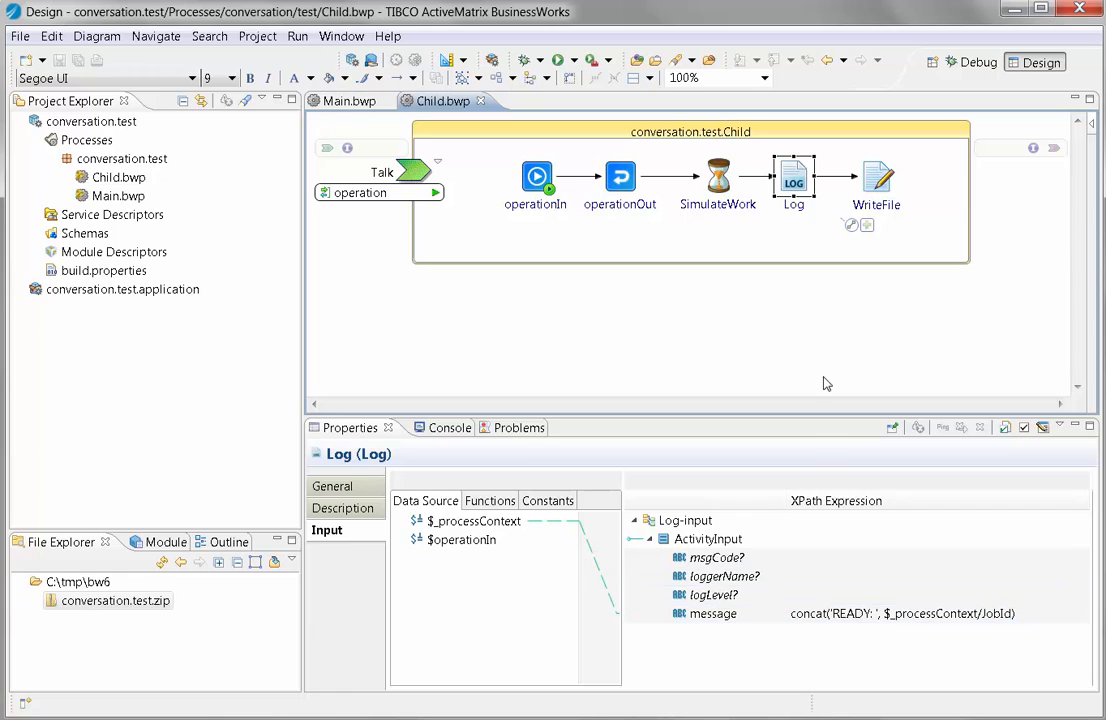
{"action": "left_click", "coordinate": [876, 180]}
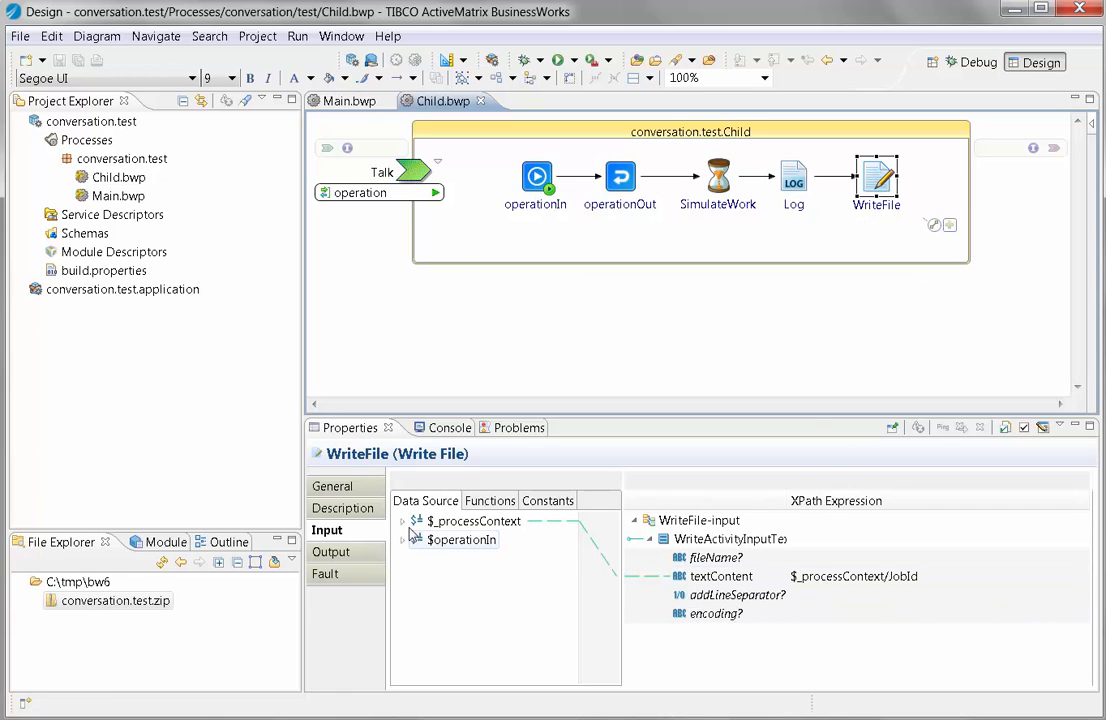
{"action": "left_click", "coordinate": [402, 520]}
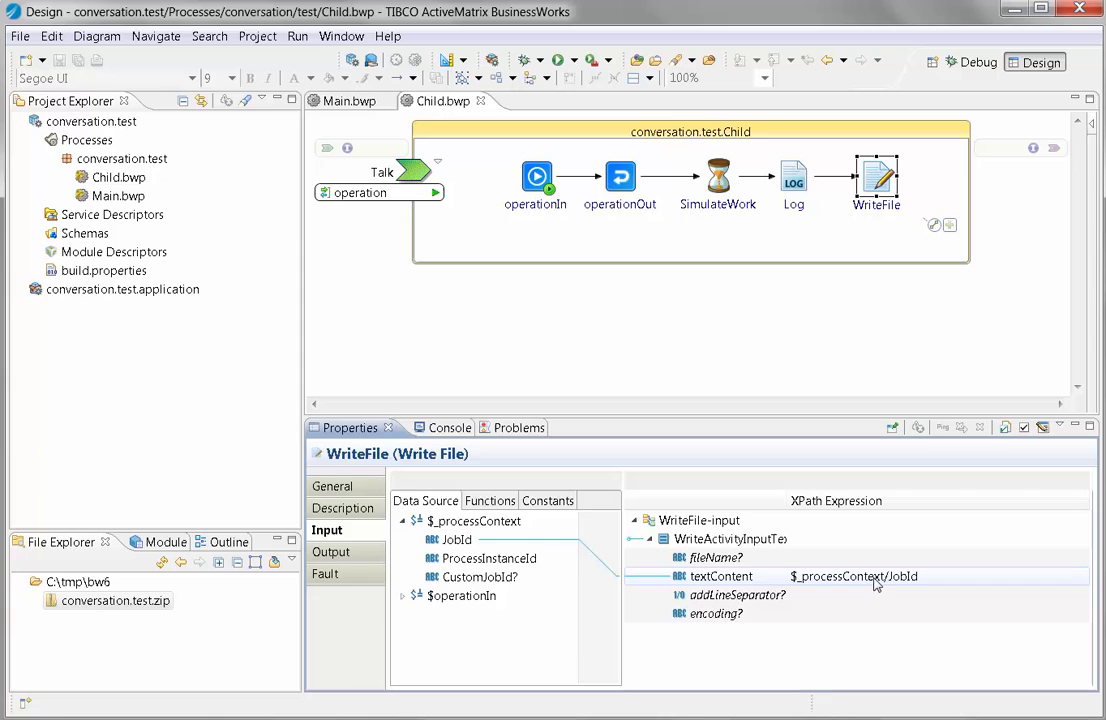
Back in Main, review WaitforFileChange's conversations: operation initiates with output as key, file textContent joins
{"action": "left_click", "coordinate": [348, 100]}
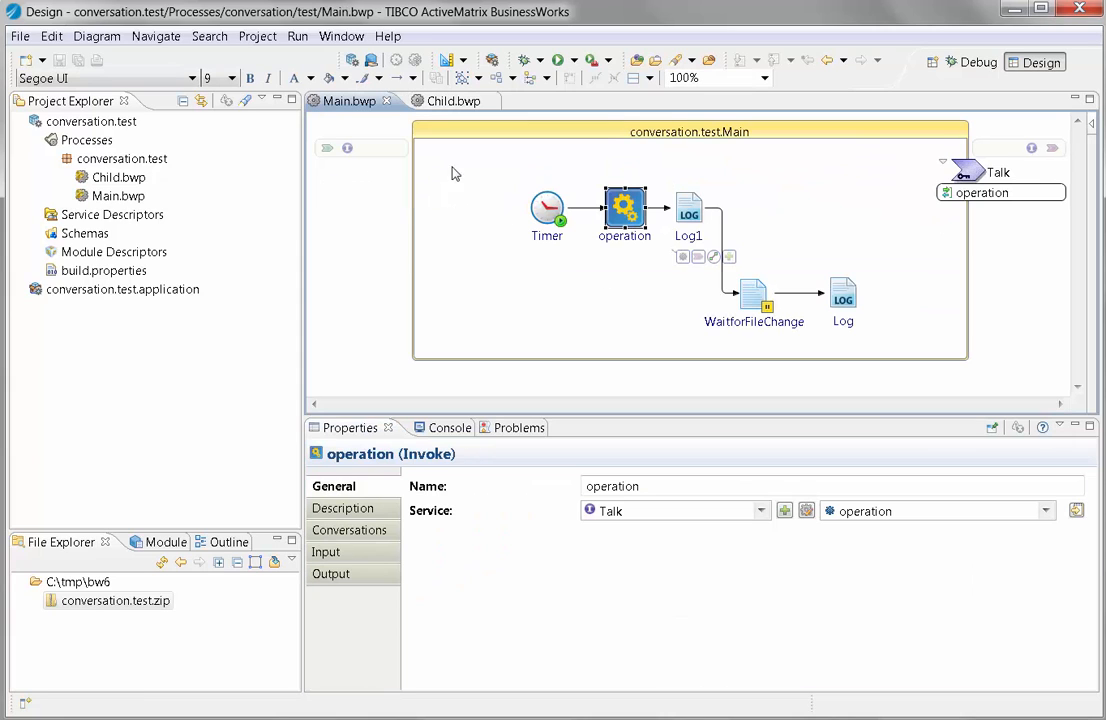
{"action": "left_click", "coordinate": [754, 296]}
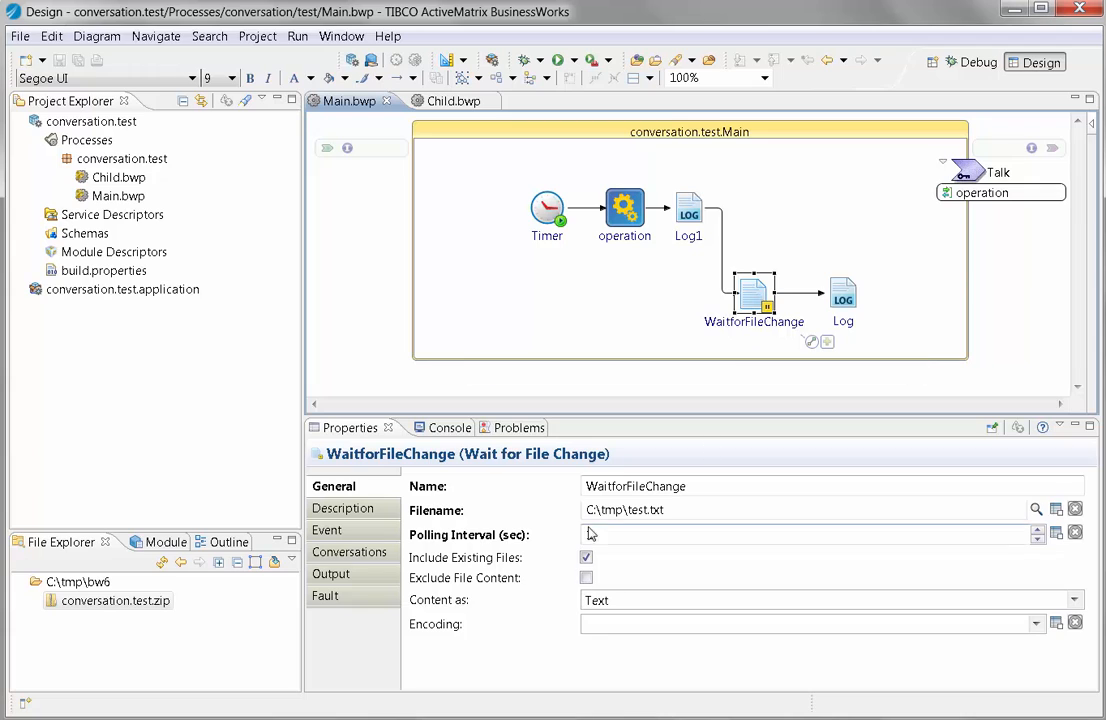
{"action": "type", "text": "1"}
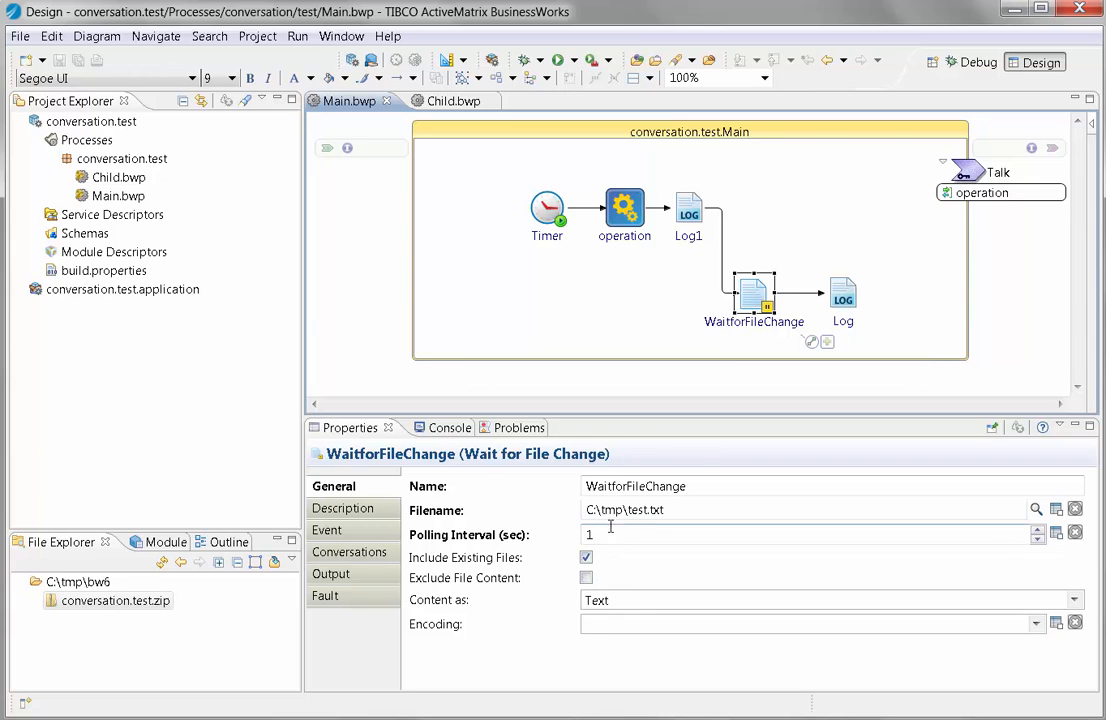
{"action": "left_click", "coordinate": [352, 552]}
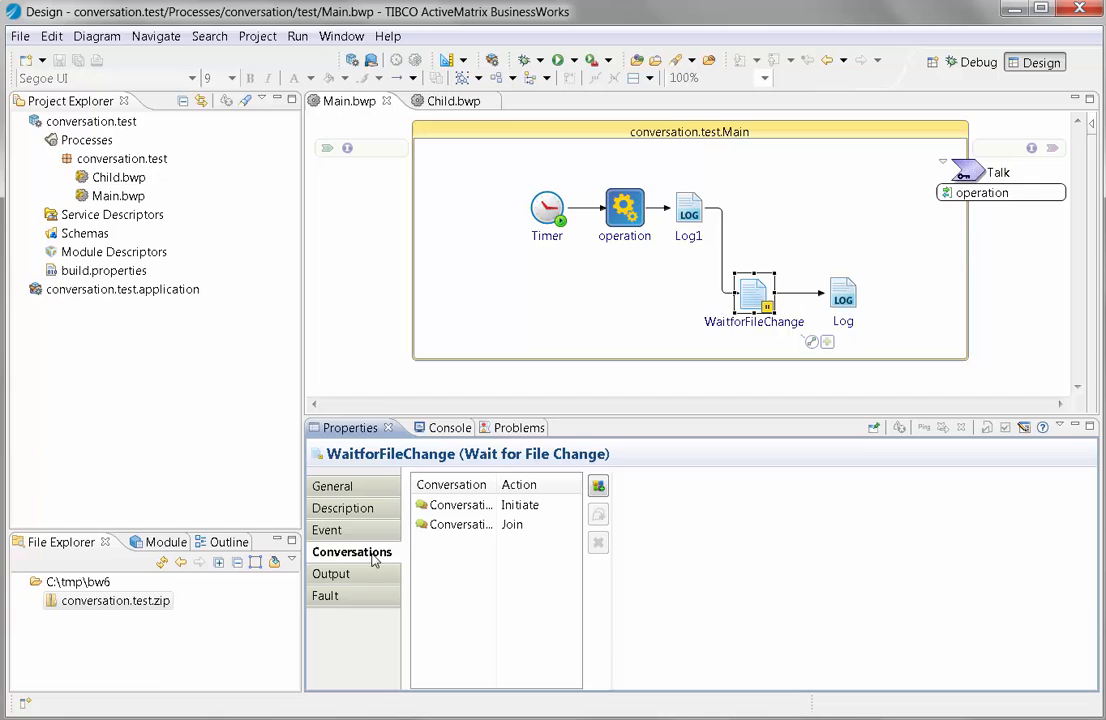
{"action": "left_click", "coordinate": [456, 504]}
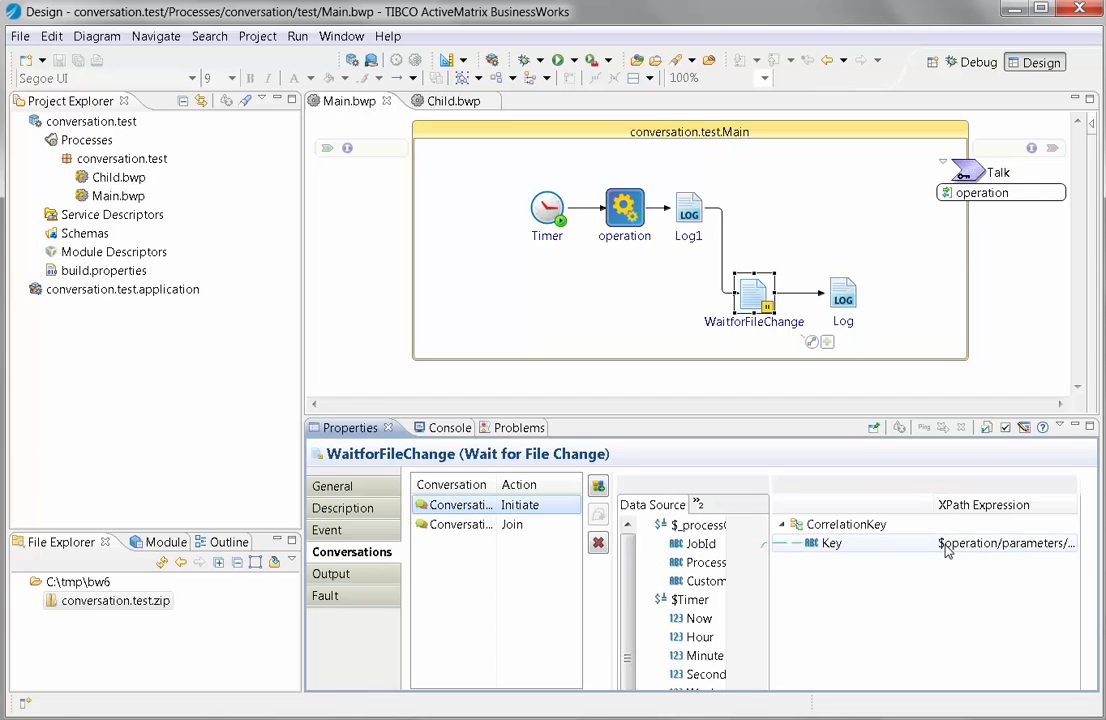
{"action": "left_click", "coordinate": [1004, 544]}
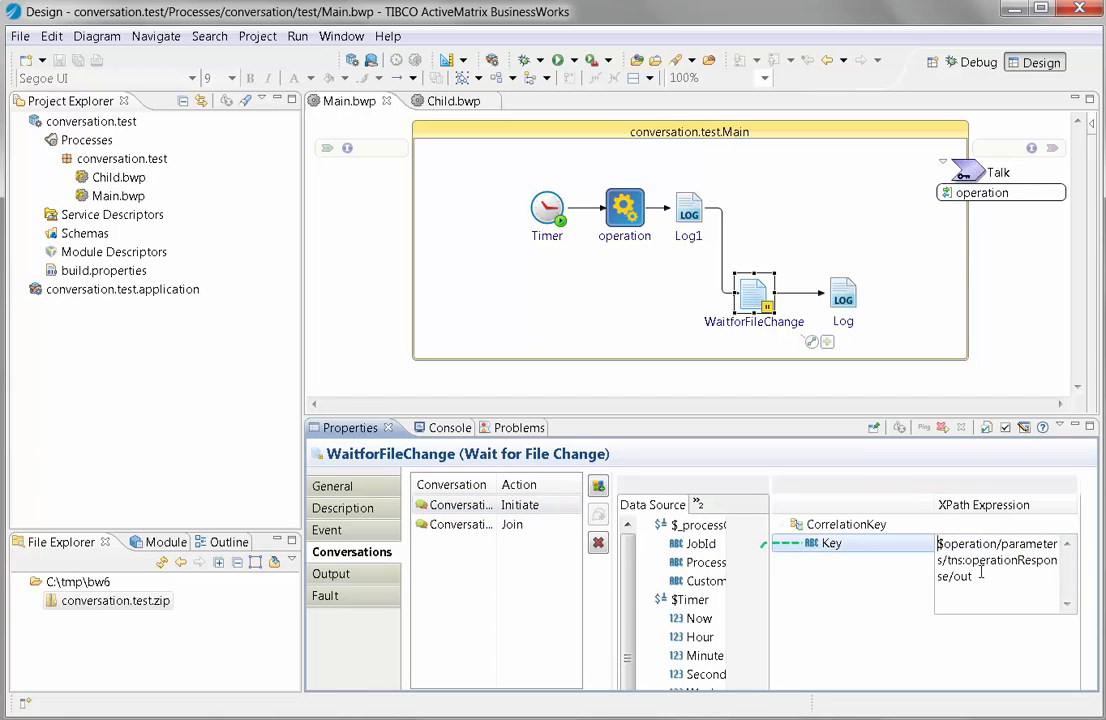
{"action": "left_click", "coordinate": [660, 600]}
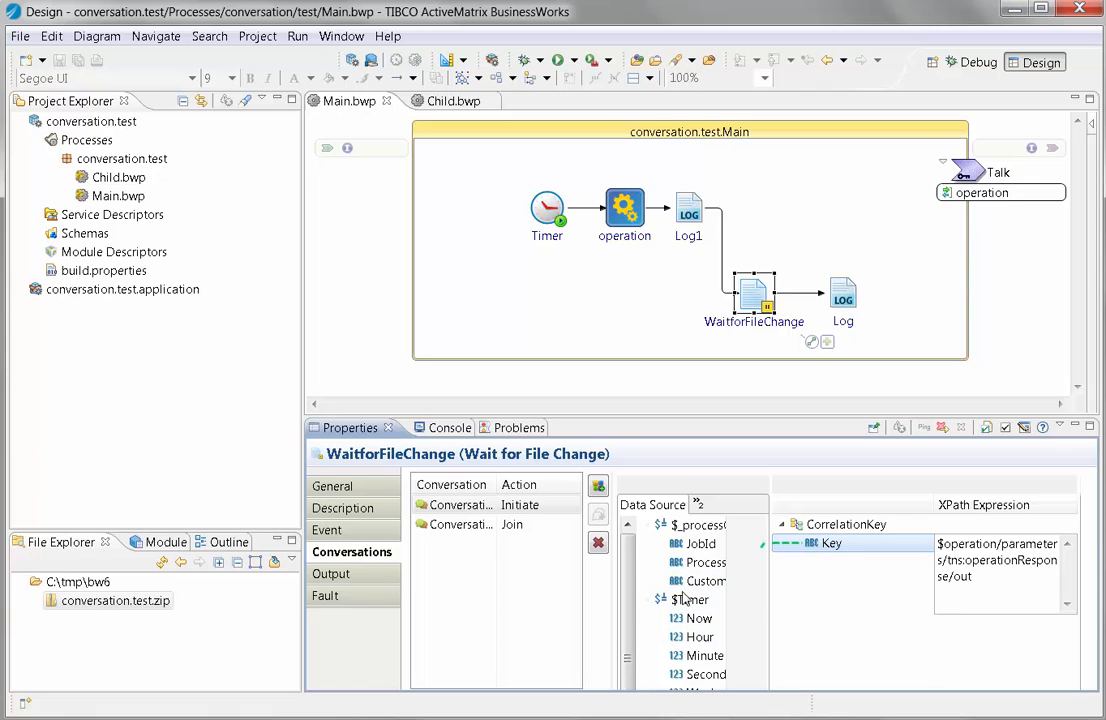
{"action": "left_click", "coordinate": [512, 524]}
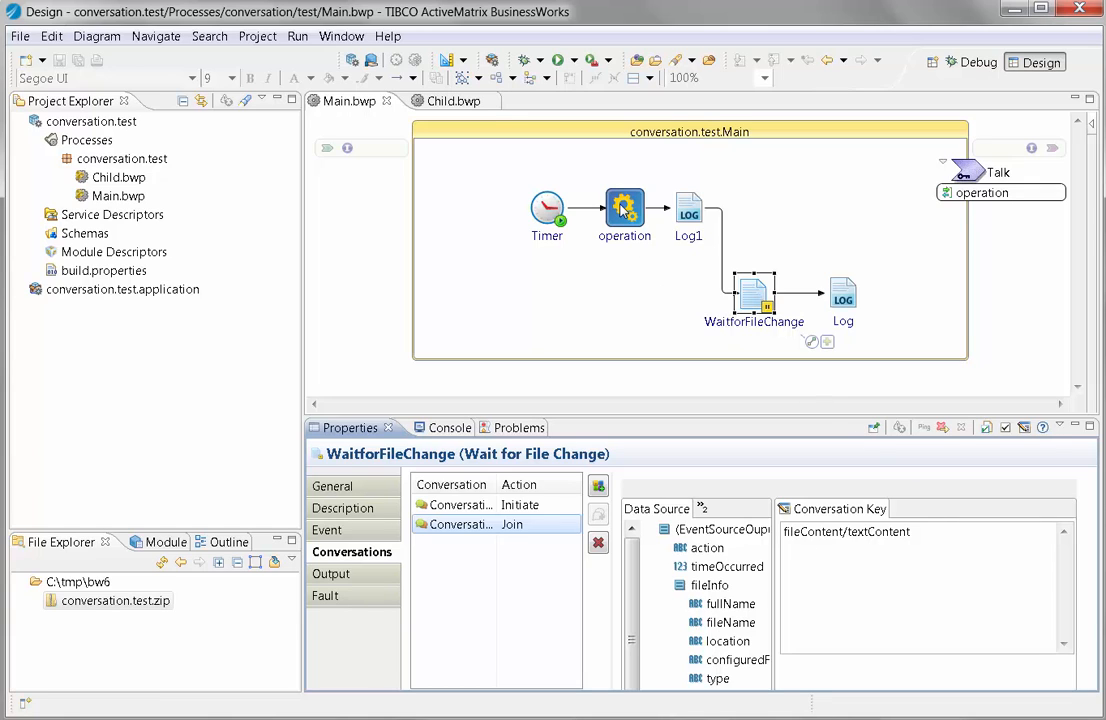
Compare the operation call's output data with the file-wait activity's output and joined conversations
{"action": "left_click", "coordinate": [624, 206]}
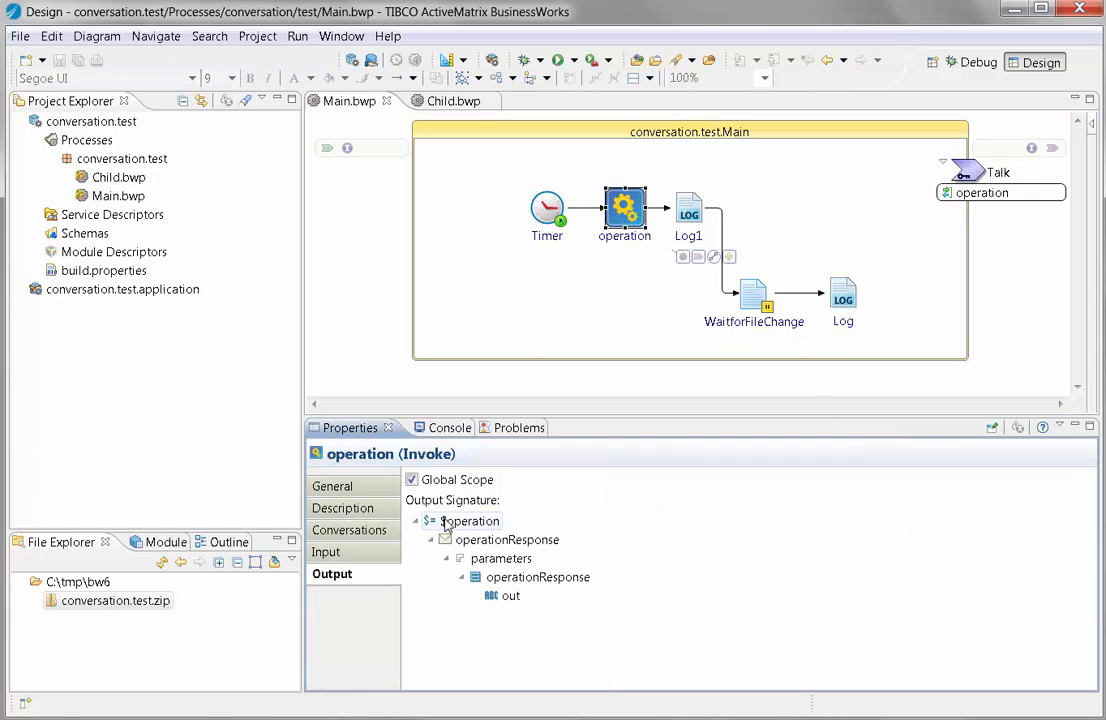
{"action": "left_click", "coordinate": [624, 210]}
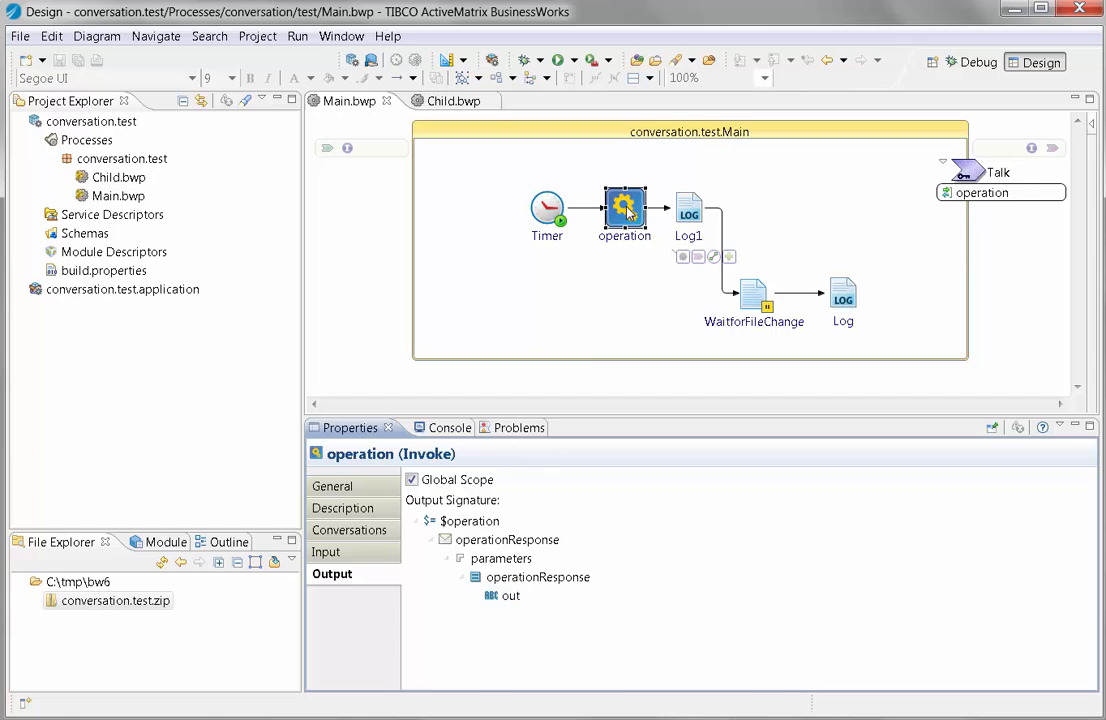
{"action": "mouse_move", "coordinate": [756, 300]}
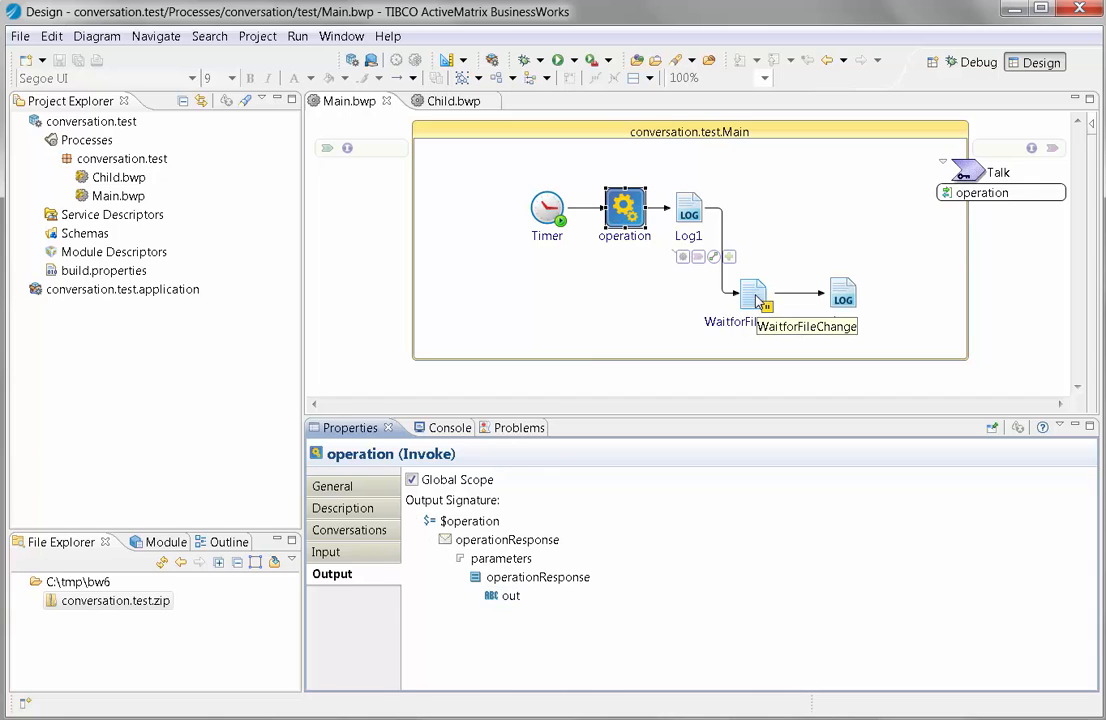
{"action": "left_click", "coordinate": [754, 296]}
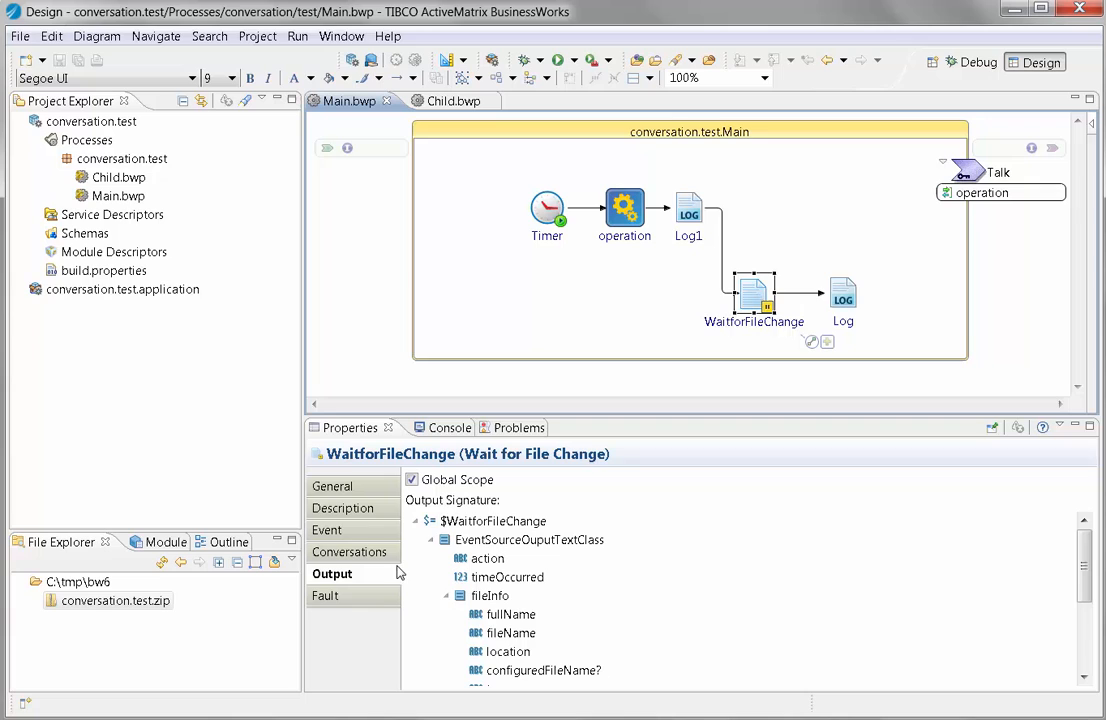
{"action": "left_click", "coordinate": [342, 508]}
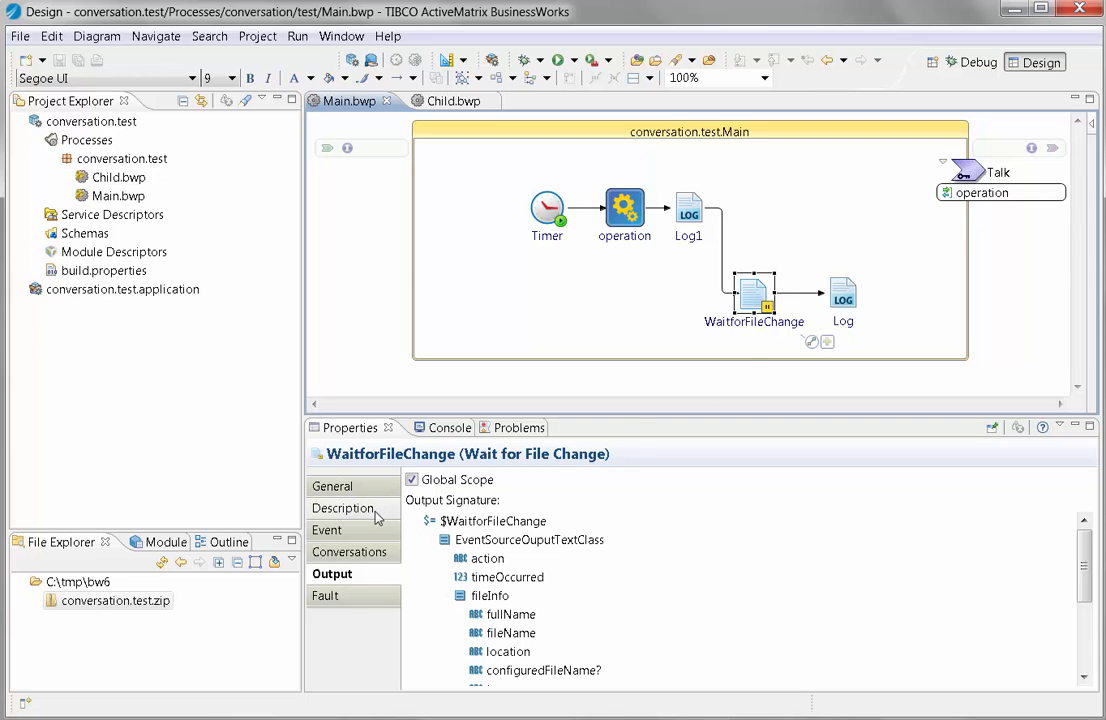
{"action": "left_click", "coordinate": [348, 552]}
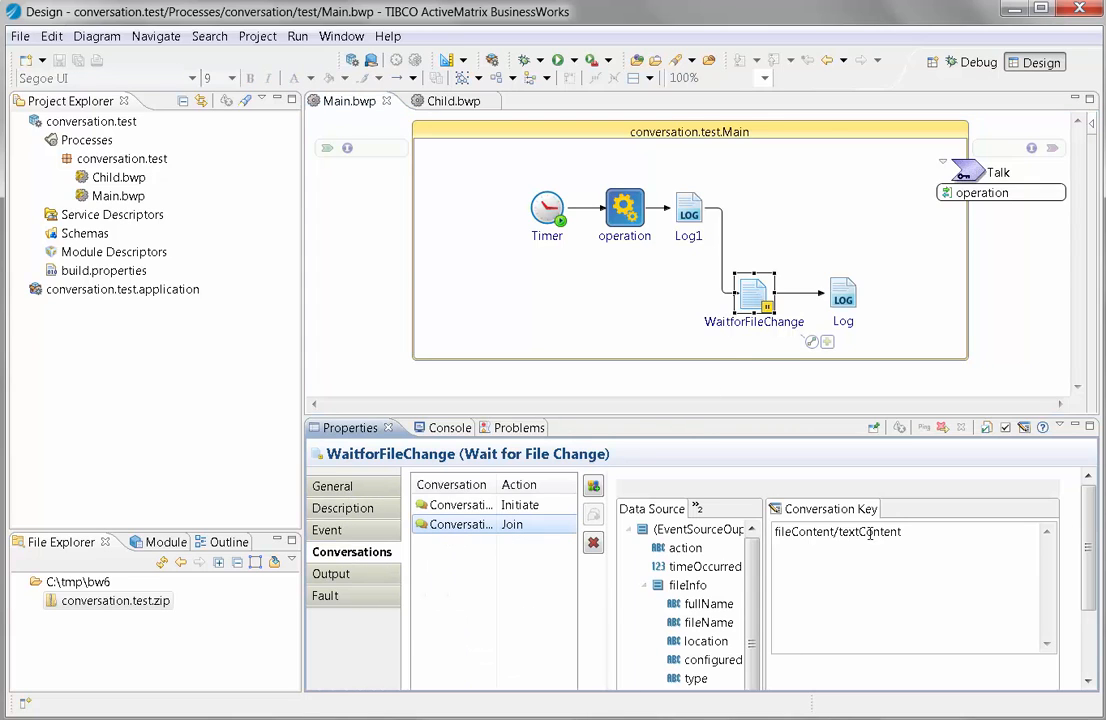
Review Log's JOINED-with-file-content and Log1's SENT-with-timer-time messages, then launch the application
{"action": "left_click", "coordinate": [844, 296]}
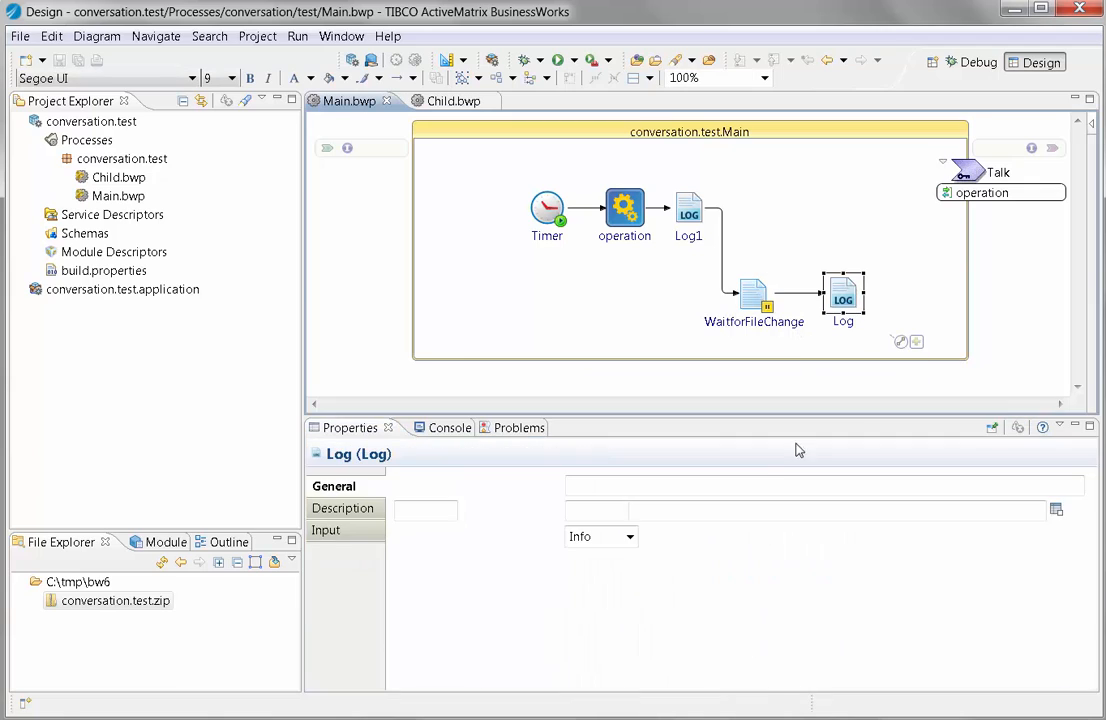
{"action": "left_click", "coordinate": [326, 530]}
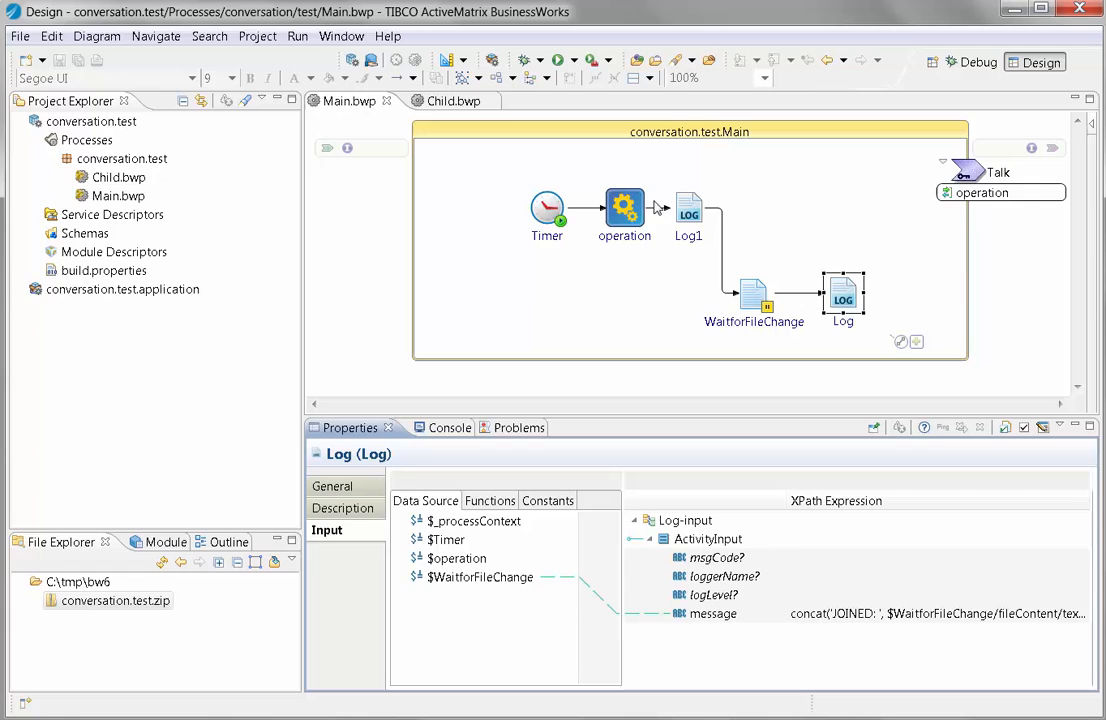
{"action": "left_click", "coordinate": [688, 206]}
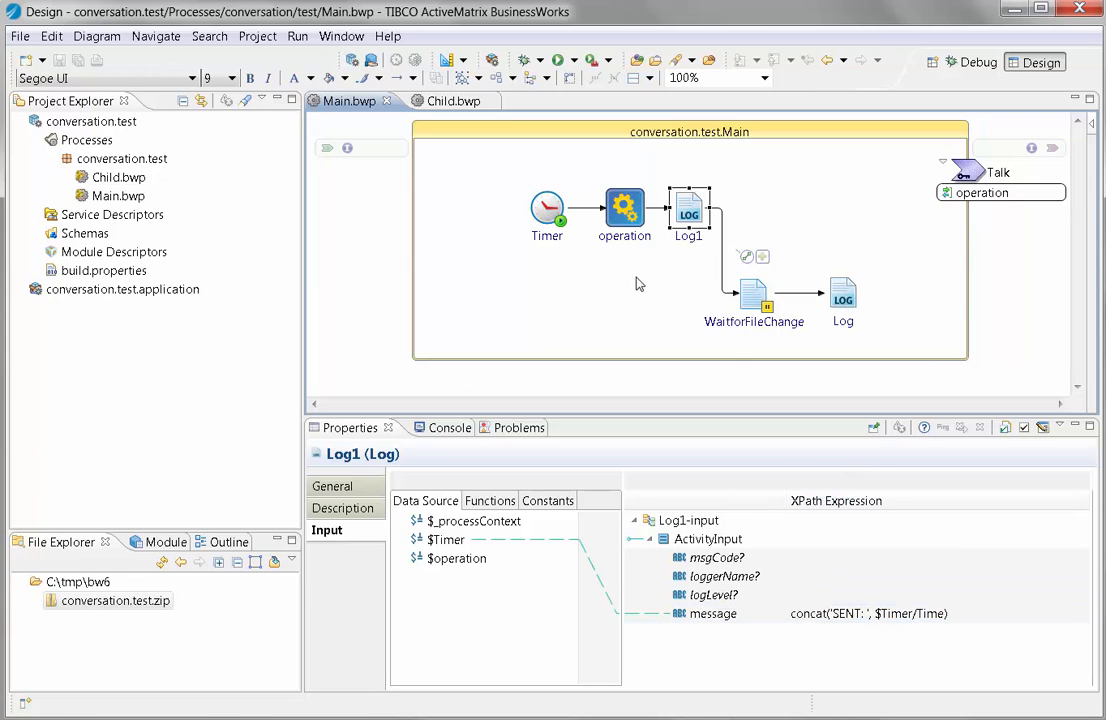
{"action": "left_click", "coordinate": [842, 296]}
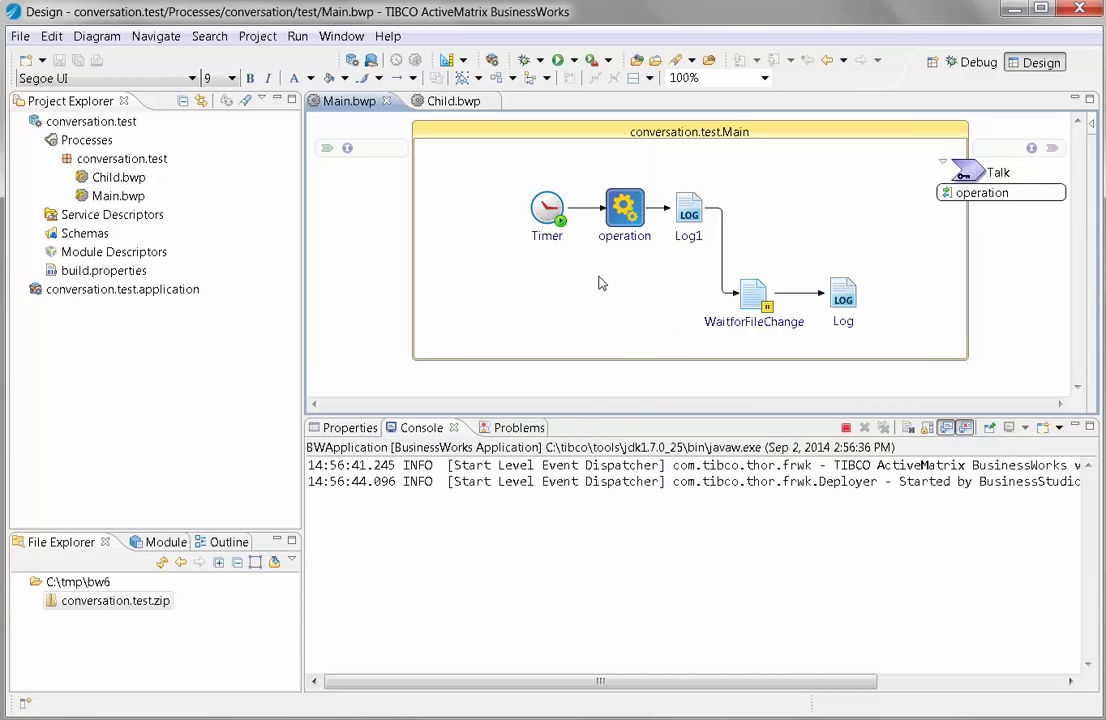
Watch the console log repeated SENT, READY and JOINED cycles with matching job IDs until the run is terminated
{"action": "left_click", "coordinate": [776, 512]}
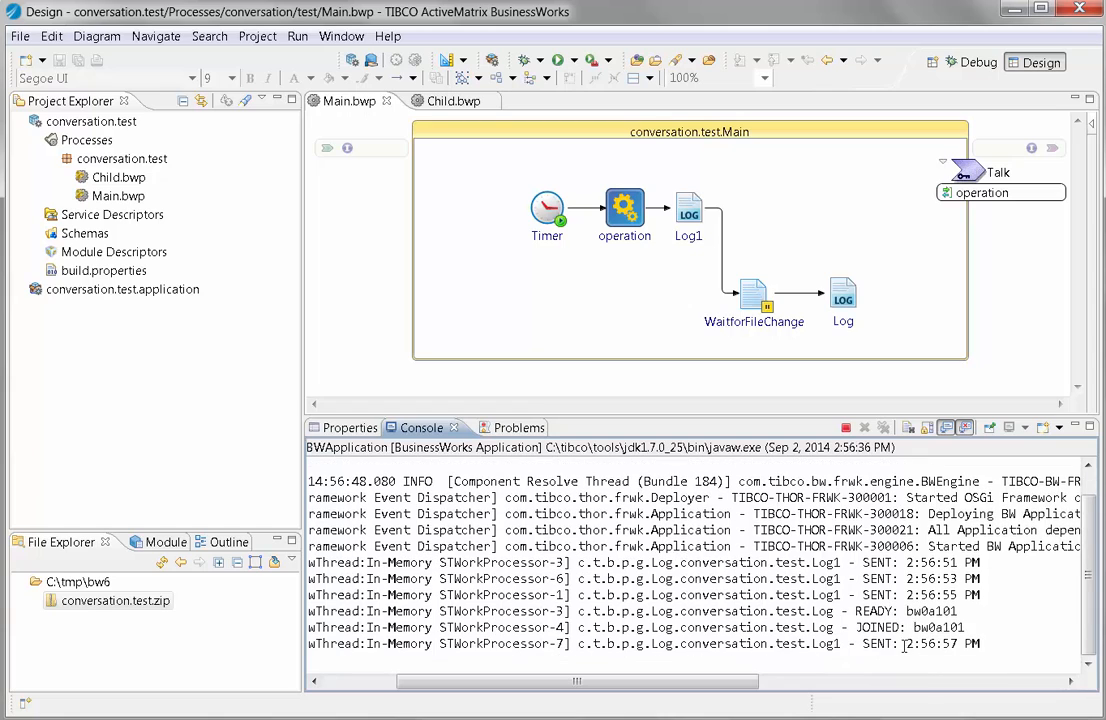
{"action": "scroll", "scroll_direction": "down", "scroll_amount": 3}
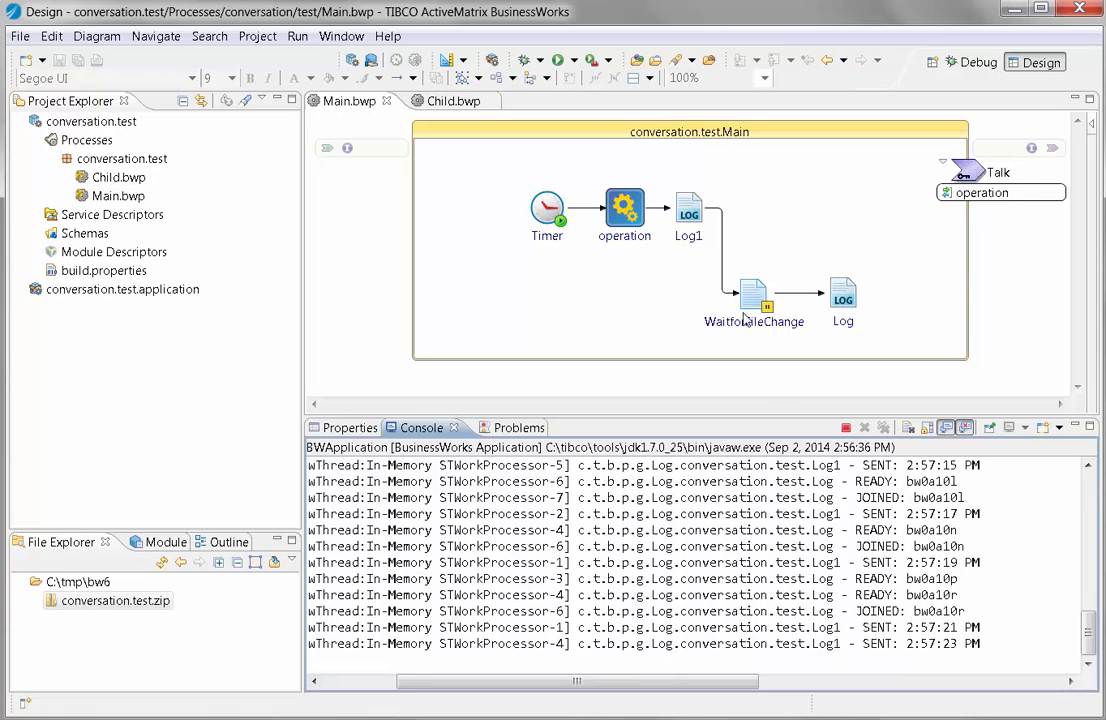
{"action": "mouse_move", "coordinate": [752, 300]}
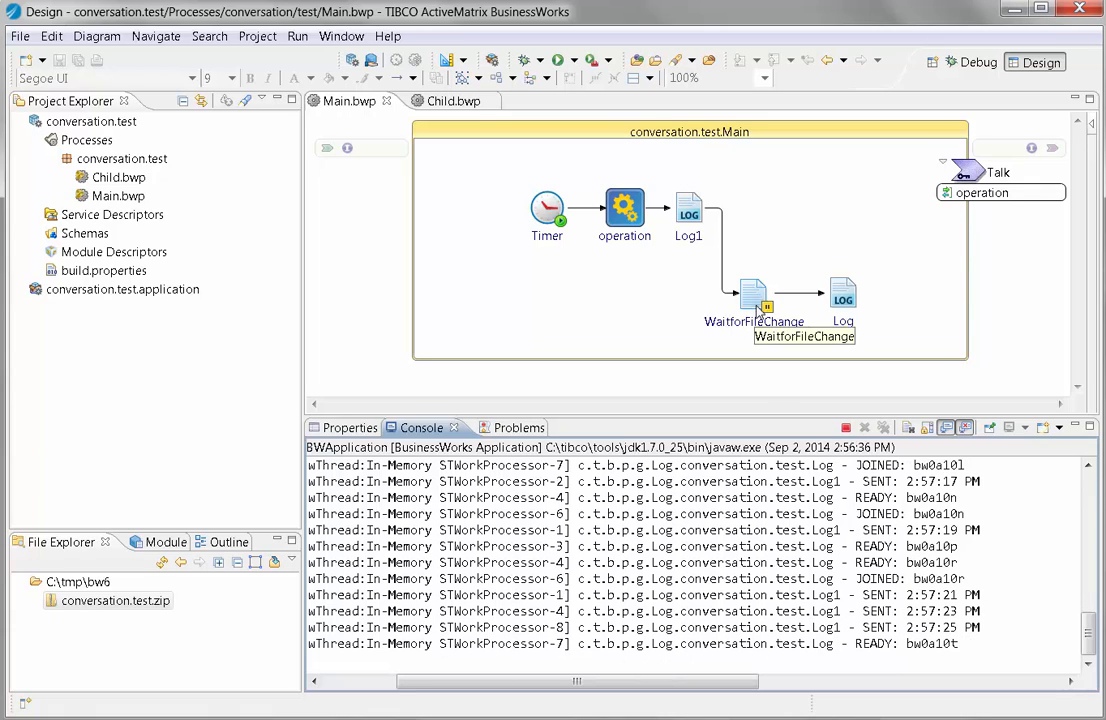
{"action": "left_click", "coordinate": [754, 296]}
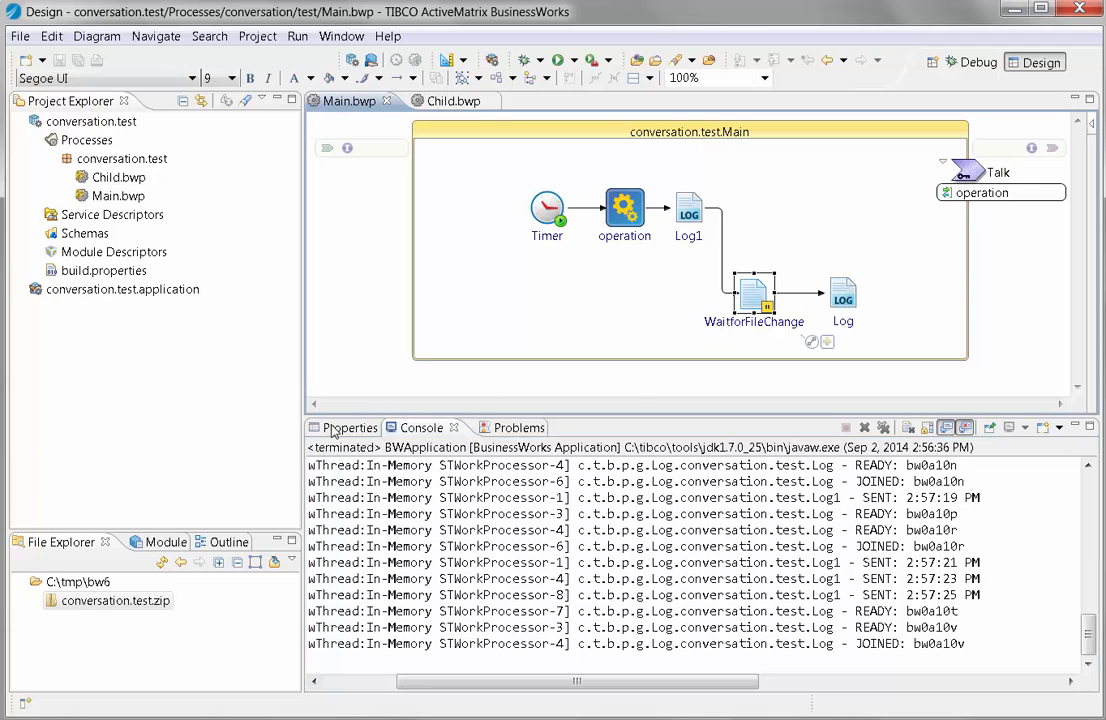
Confirm WaitforFileChange in Main watches C:\tmp\test.txt
{"action": "left_click", "coordinate": [754, 296]}
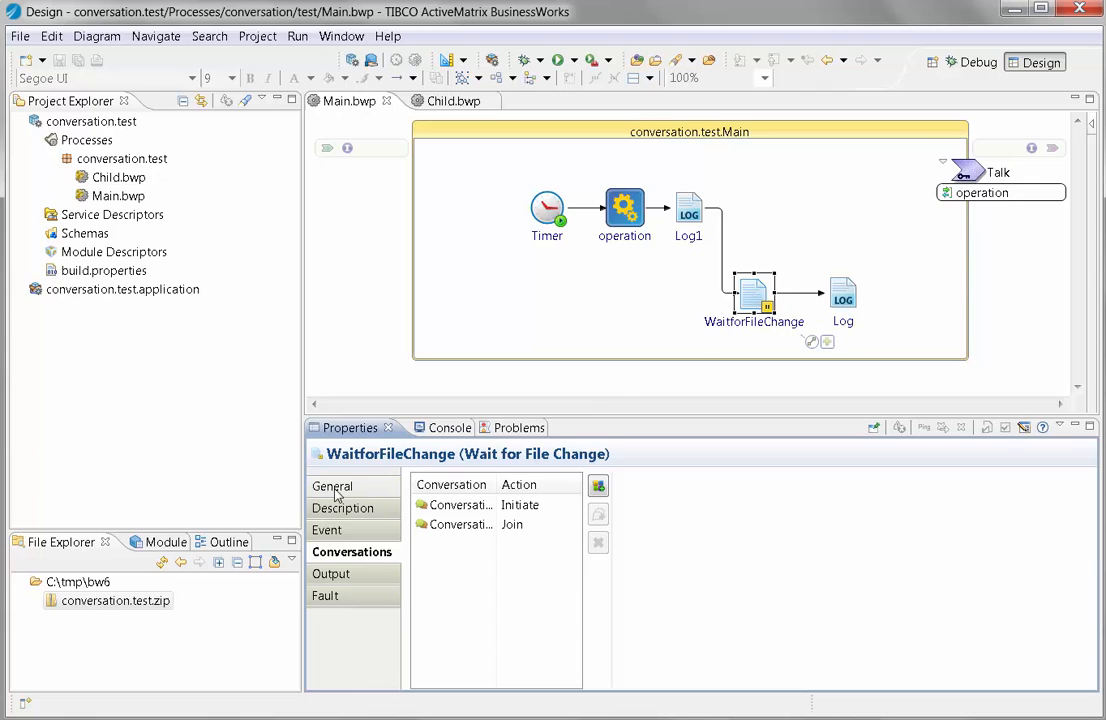
{"action": "left_click", "coordinate": [332, 486]}
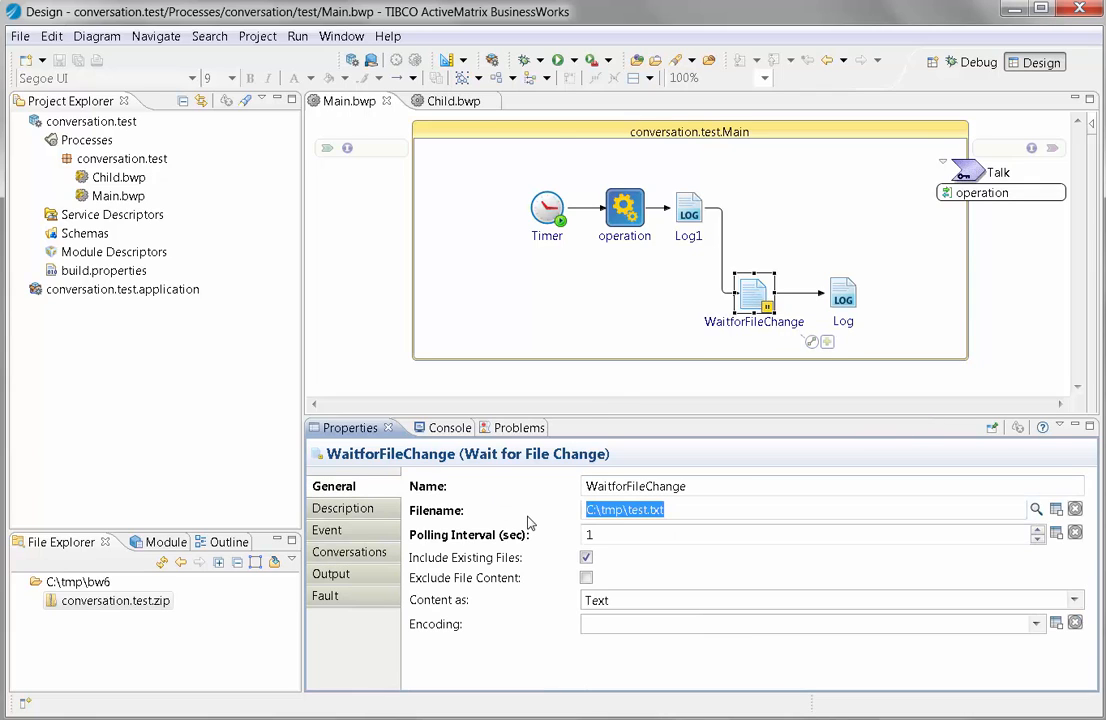
{"action": "mouse_move", "coordinate": [548, 514]}
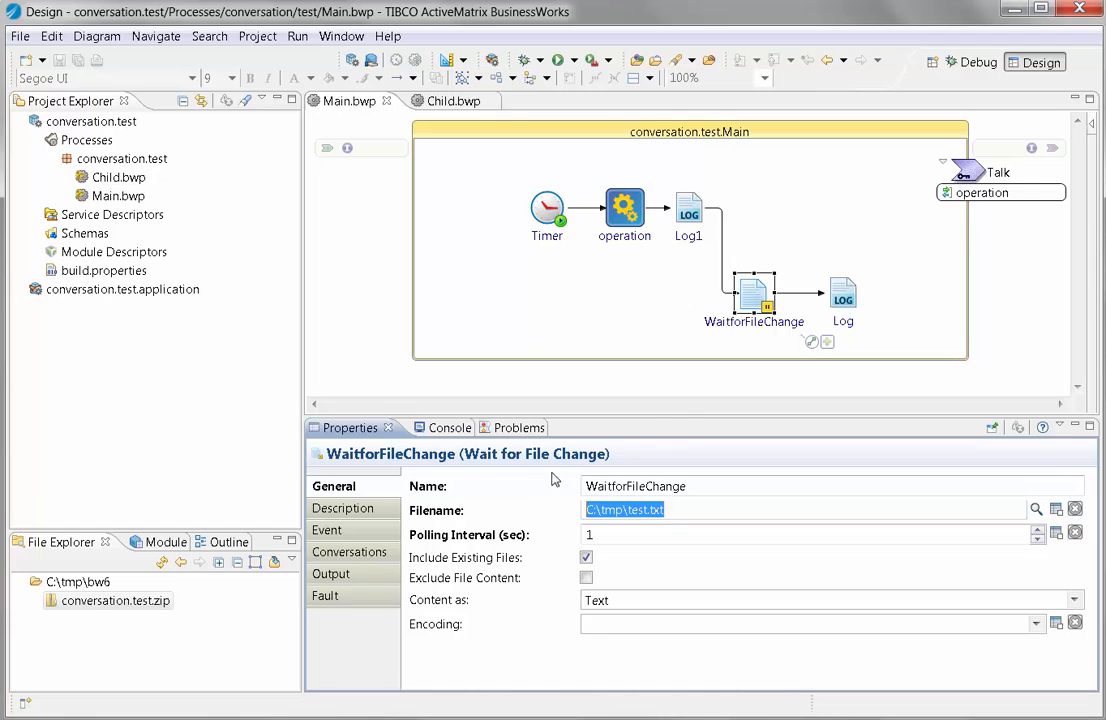
Confirm Child's WriteFile writes to C:\tmp\test.txt, then return to the Main diagram
{"action": "left_click", "coordinate": [452, 100]}
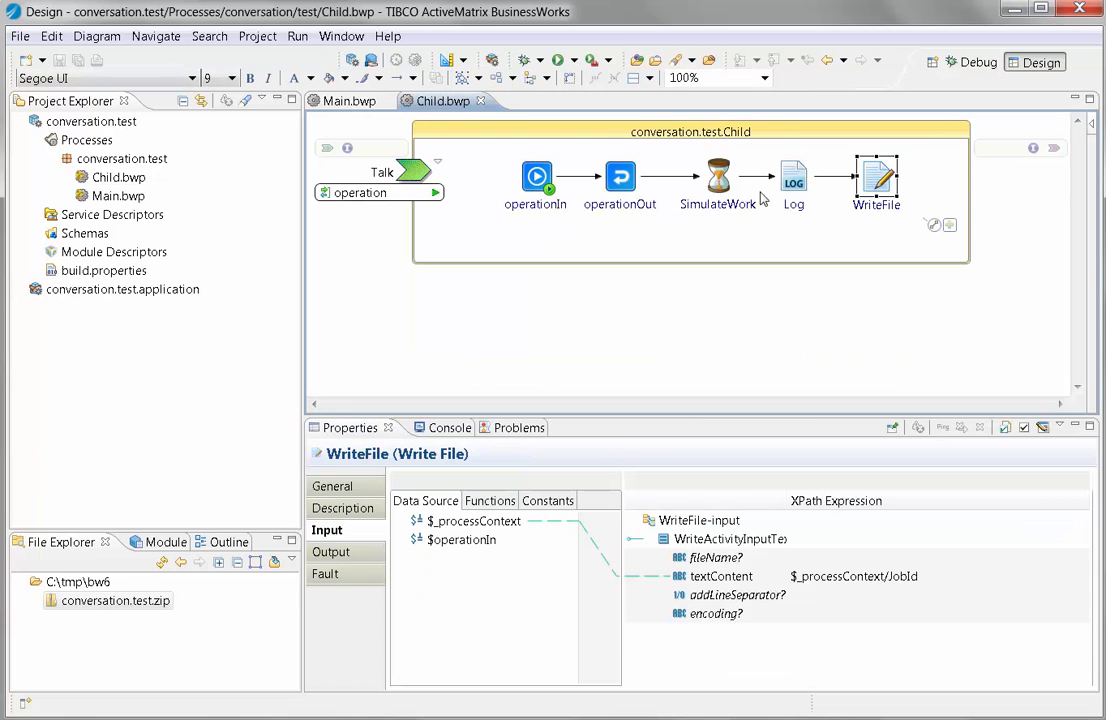
{"action": "left_click", "coordinate": [332, 486]}
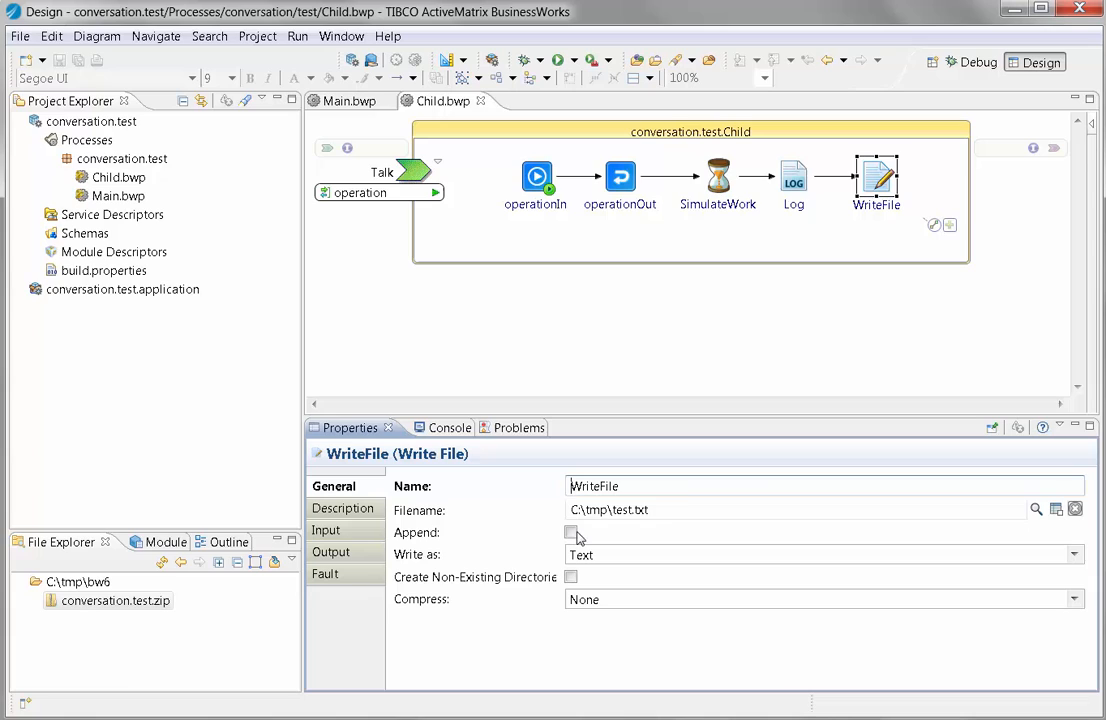
{"action": "mouse_move", "coordinate": [790, 332]}
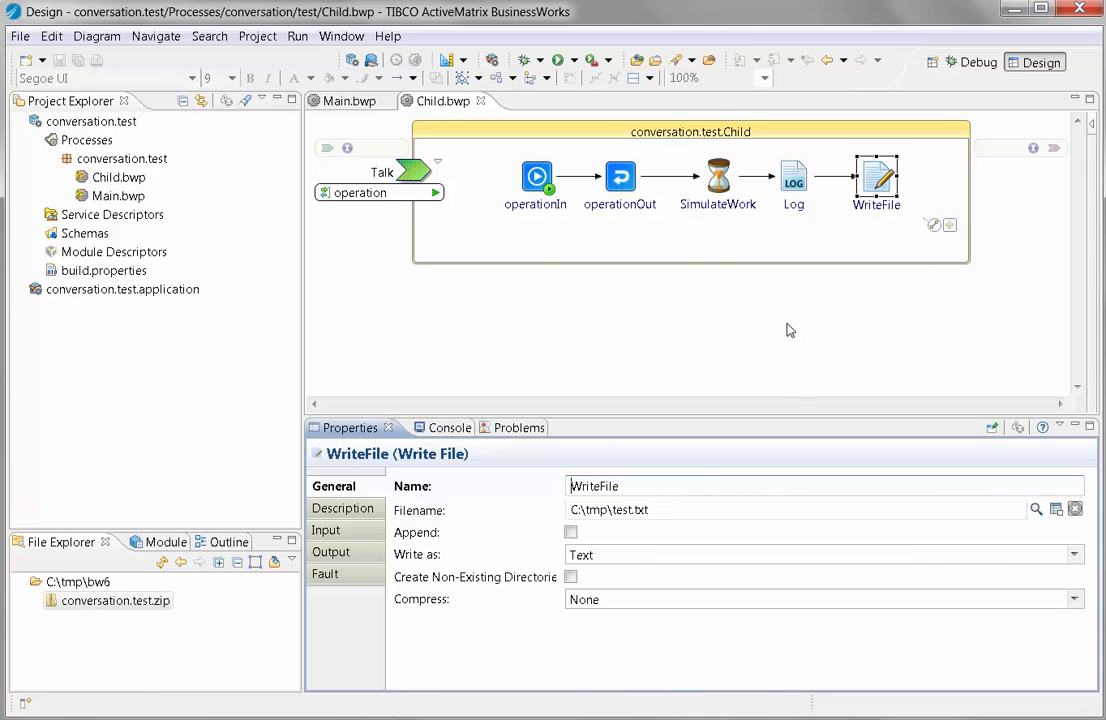
{"action": "mouse_move", "coordinate": [520, 332]}
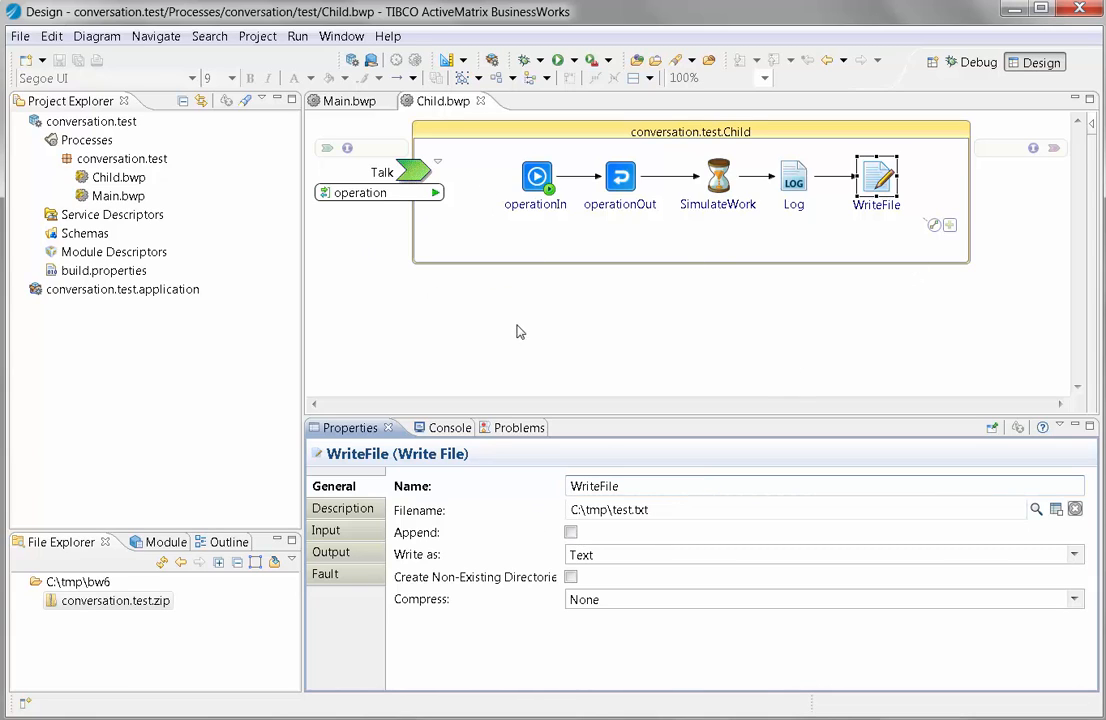
{"action": "left_click", "coordinate": [348, 100]}
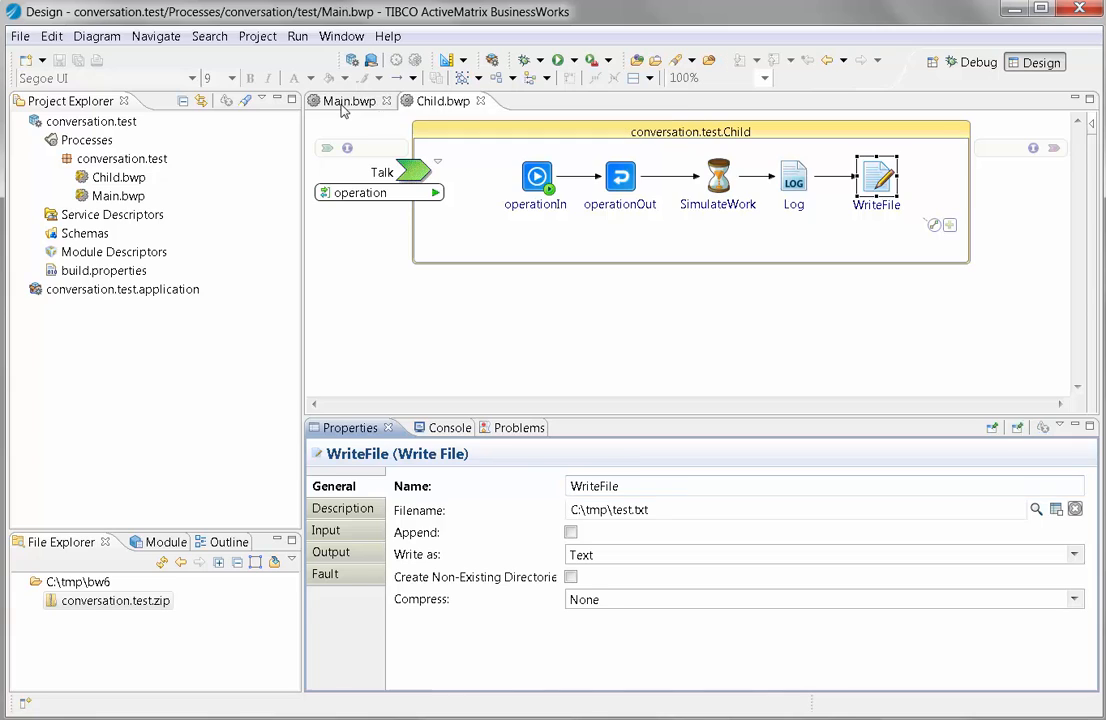
{"action": "left_click", "coordinate": [348, 100]}
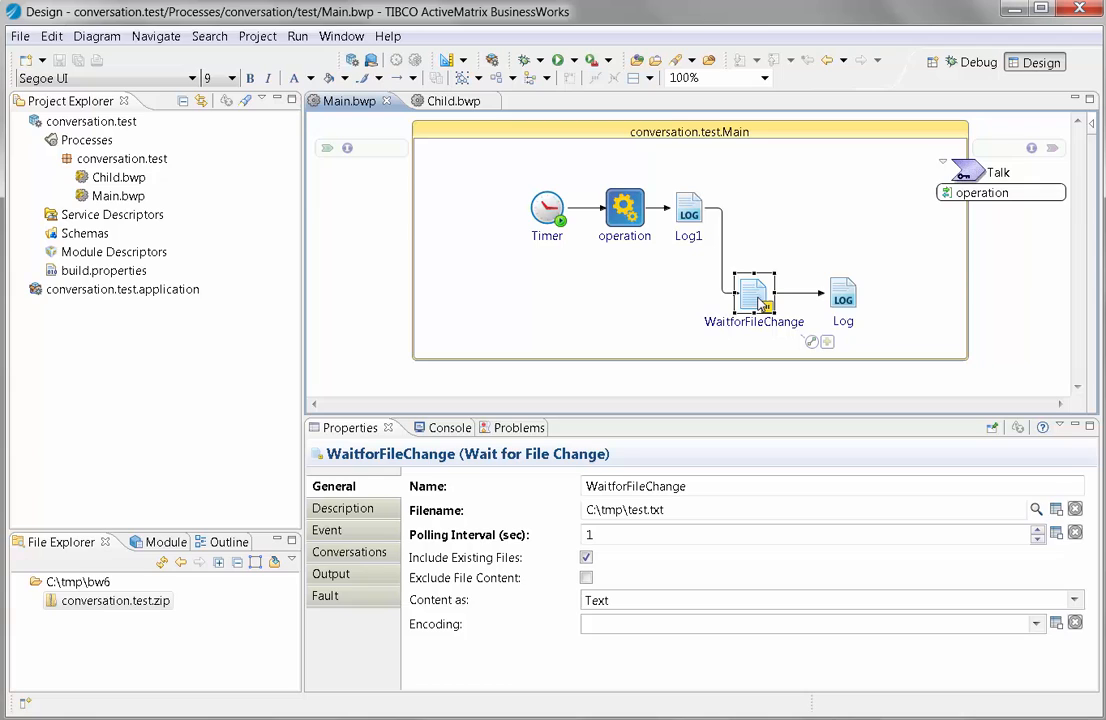
{"action": "mouse_move", "coordinate": [816, 268]}
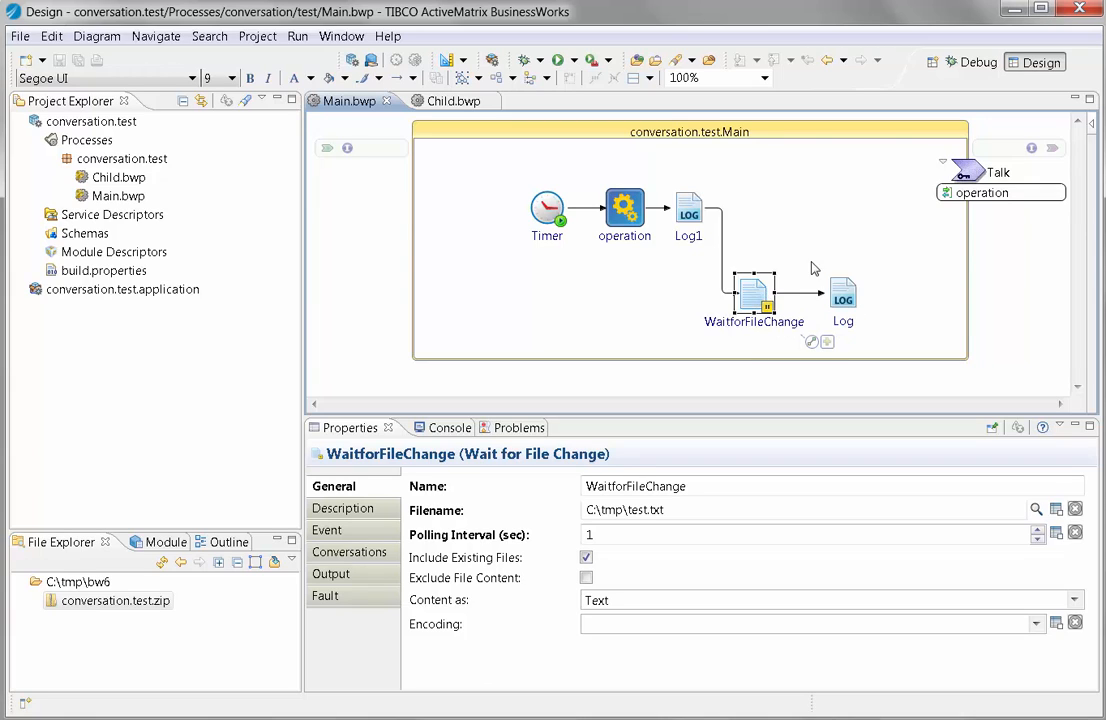